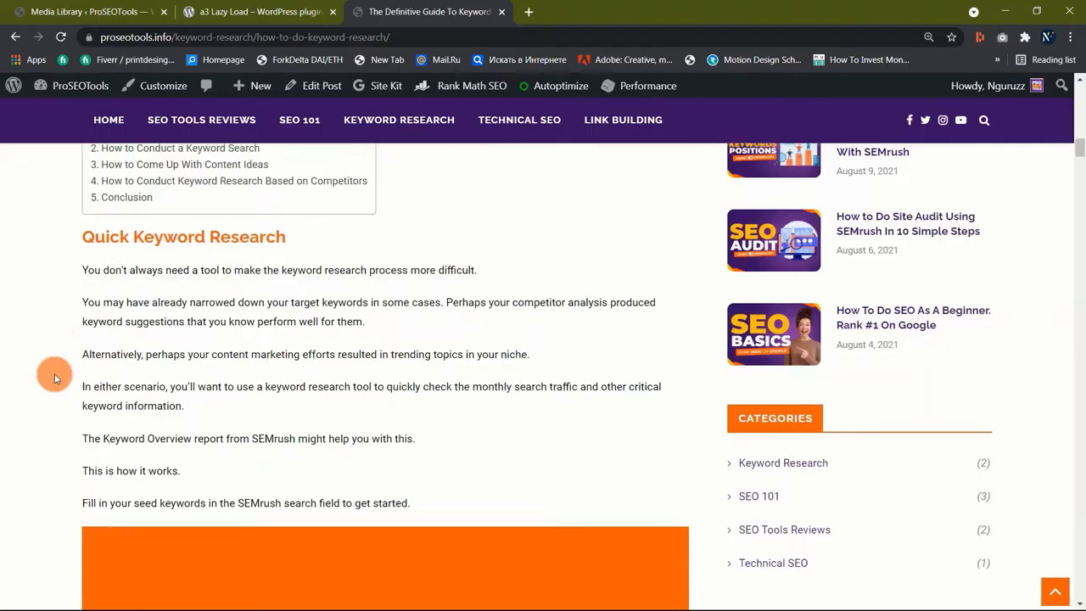
# Scroll through the Cloud Vision Faces results for the group photo sdf (2).jpg and its emotion likelihoods
pyautogui.scroll(-3)
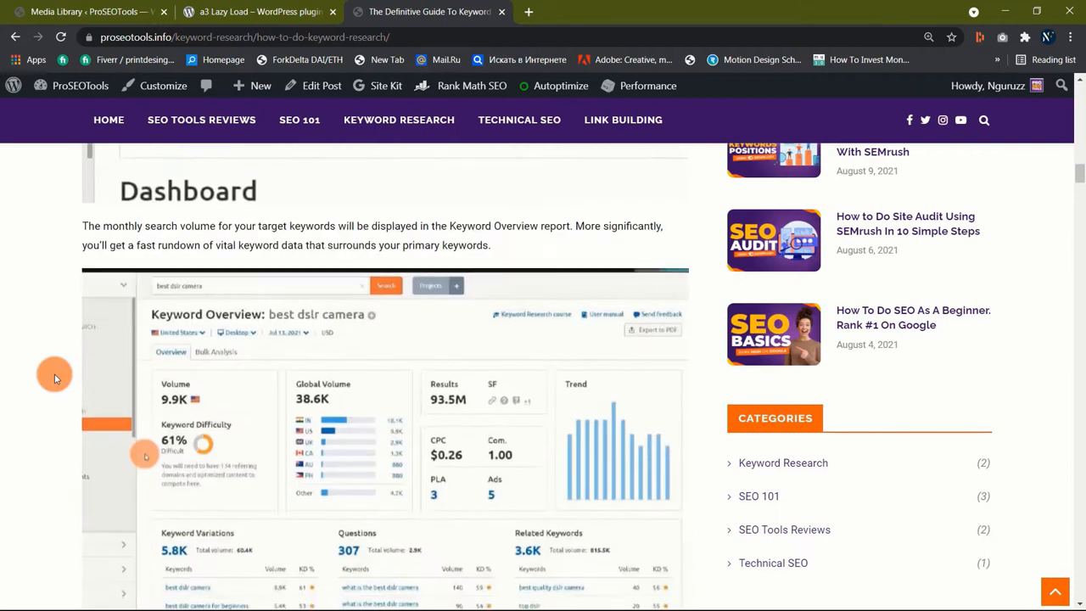
pyautogui.scroll(-3)
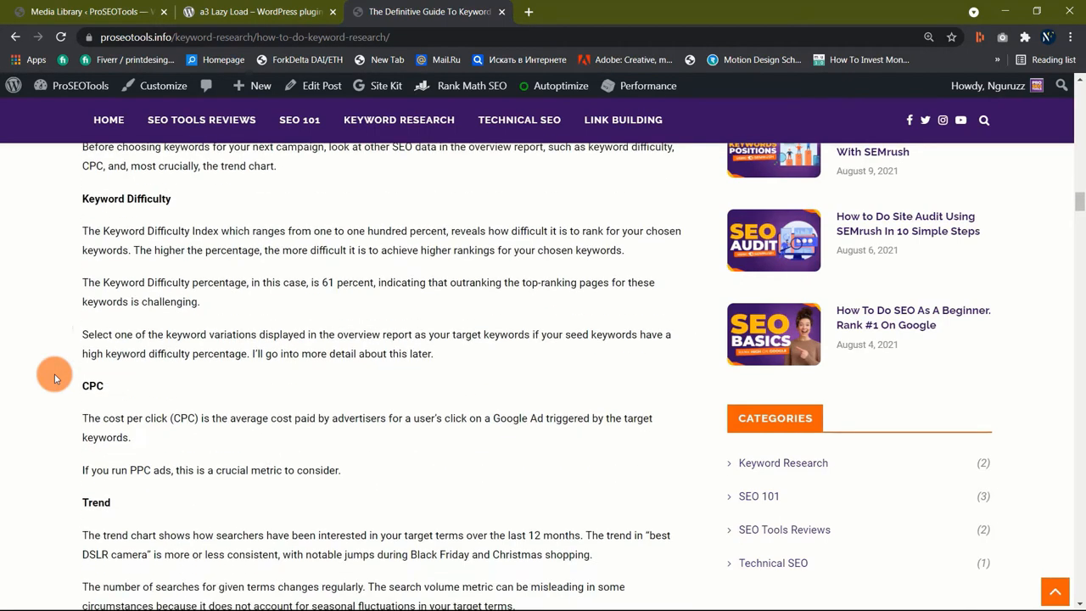
pyautogui.scroll(-3)
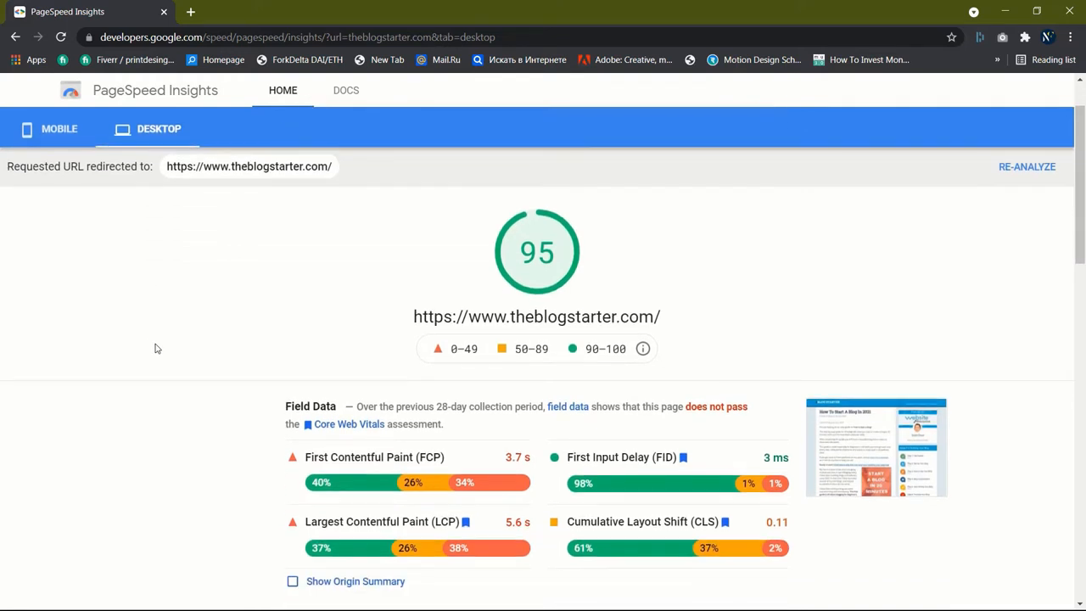
pyautogui.scroll(-3)
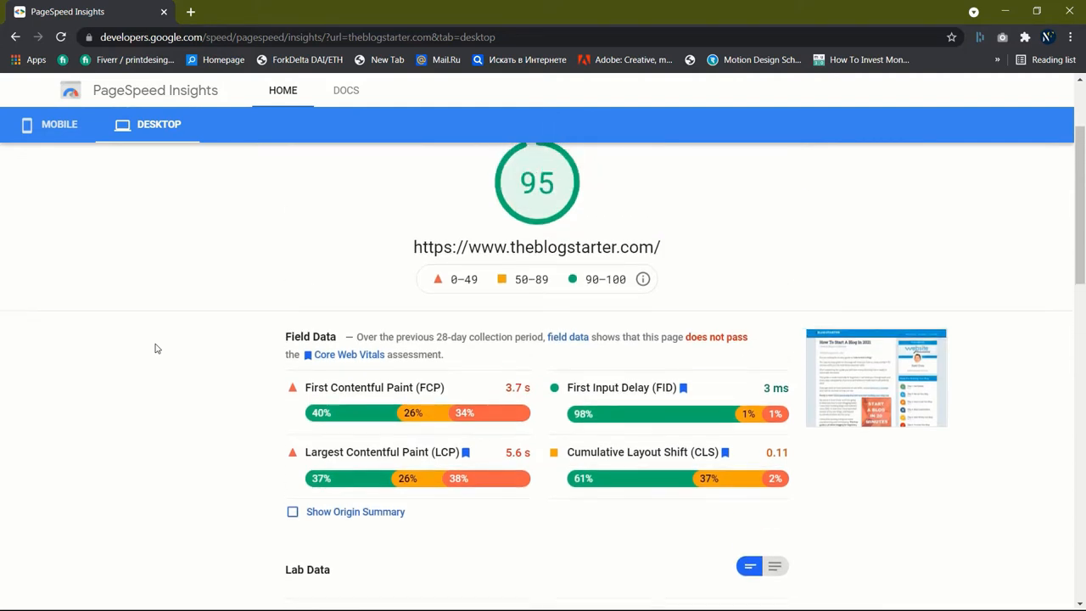
pyautogui.scroll(3)
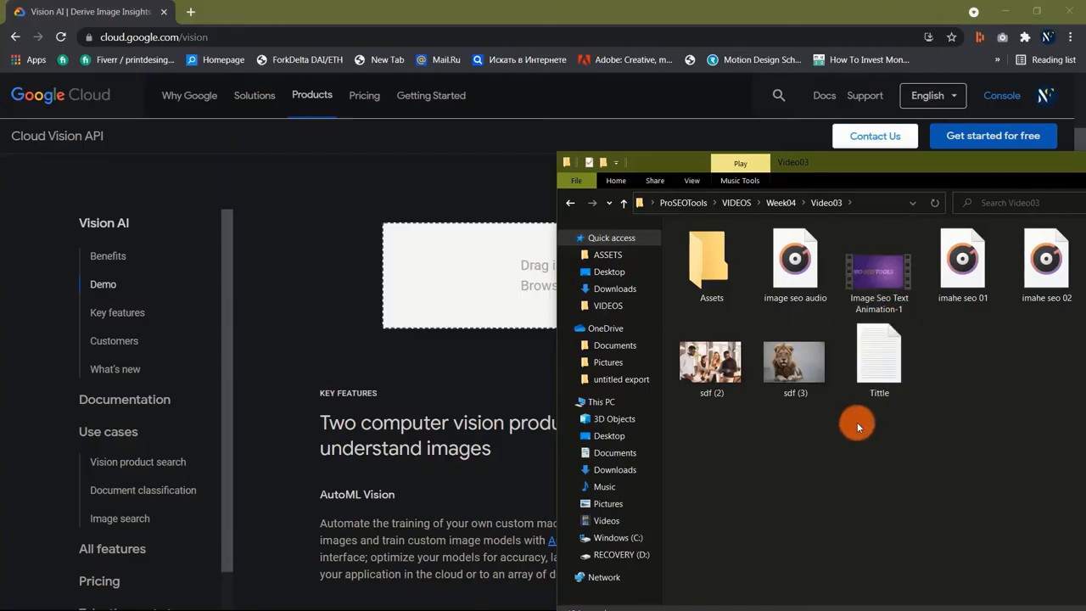
pyautogui.moveTo(855, 427)
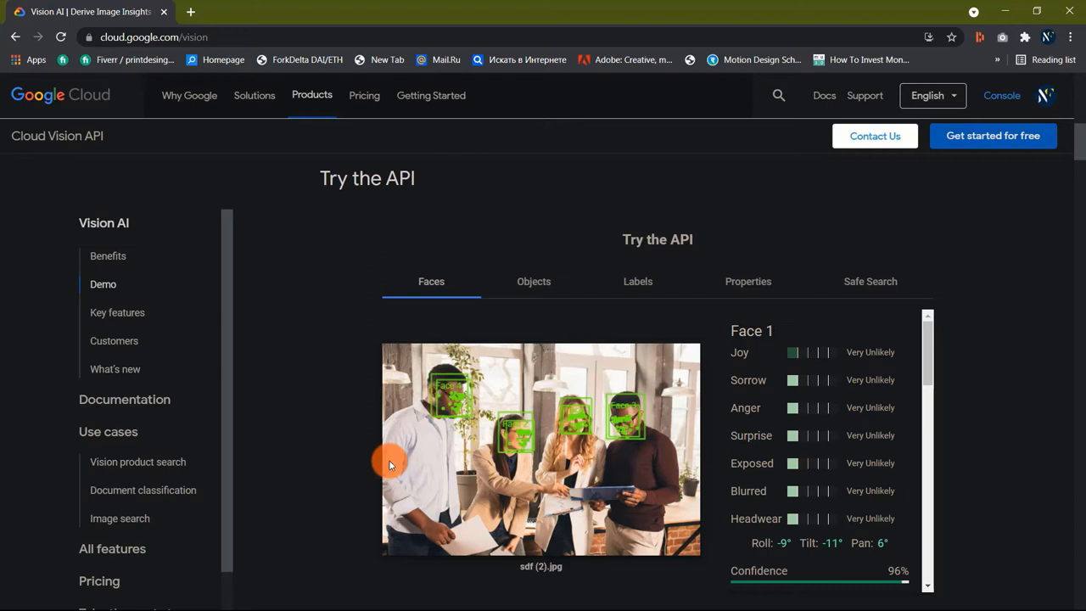
pyautogui.scroll(-3)
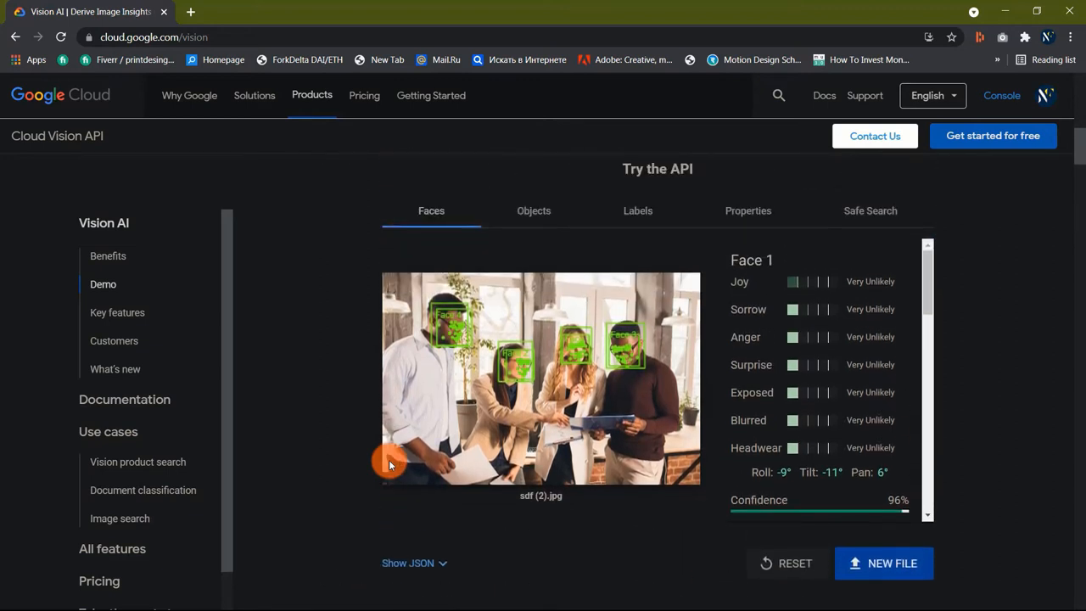
pyautogui.scroll(-3)
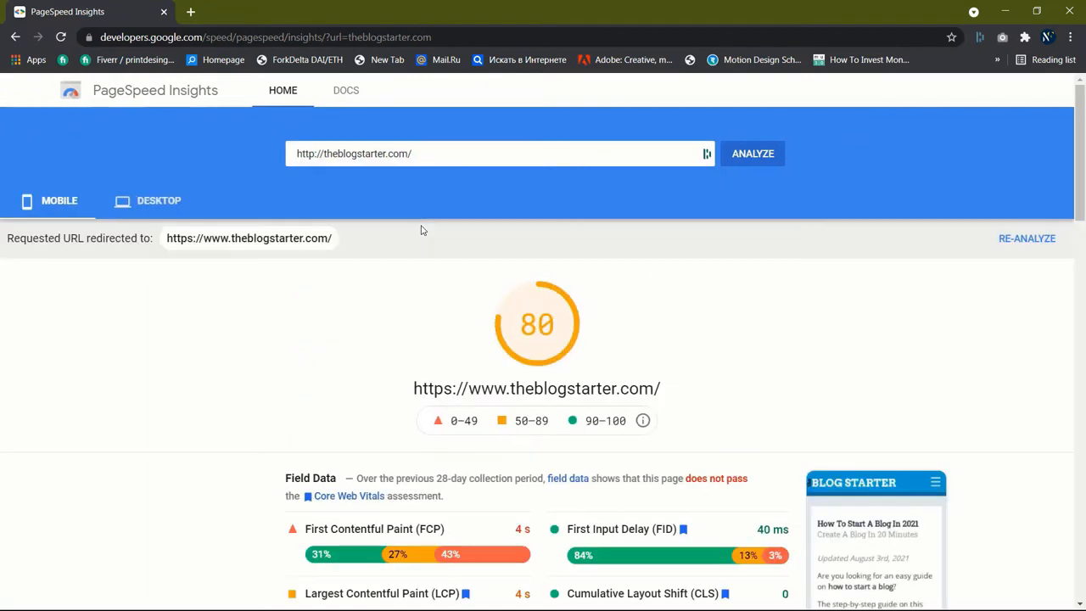
pyautogui.moveTo(132, 343)
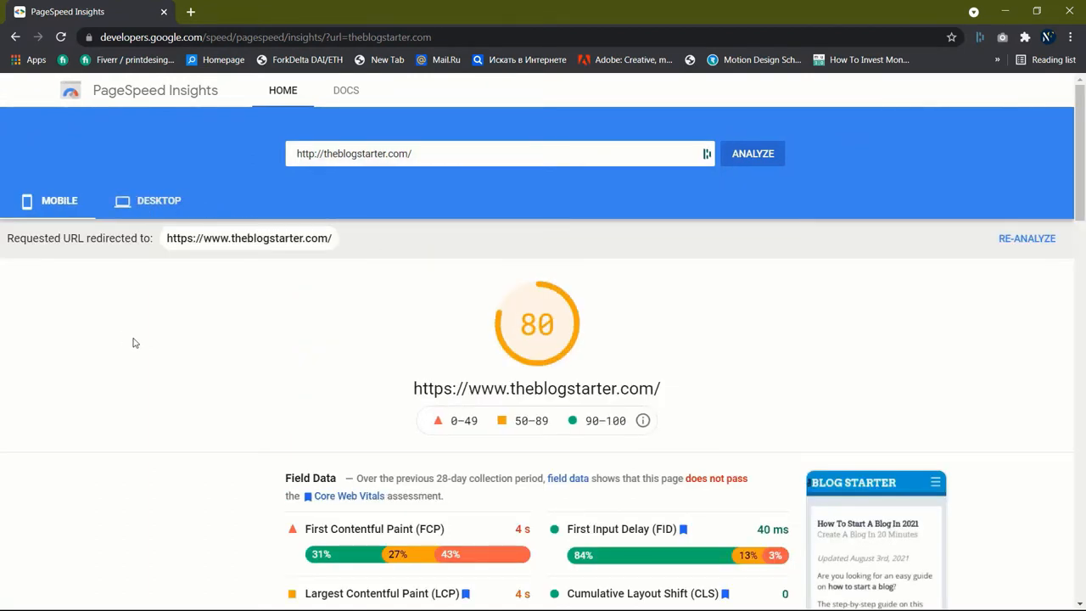
# Switch theblogstarter.com's report to Desktop, scoring 95, and scroll through its sections
pyautogui.click(159, 200)
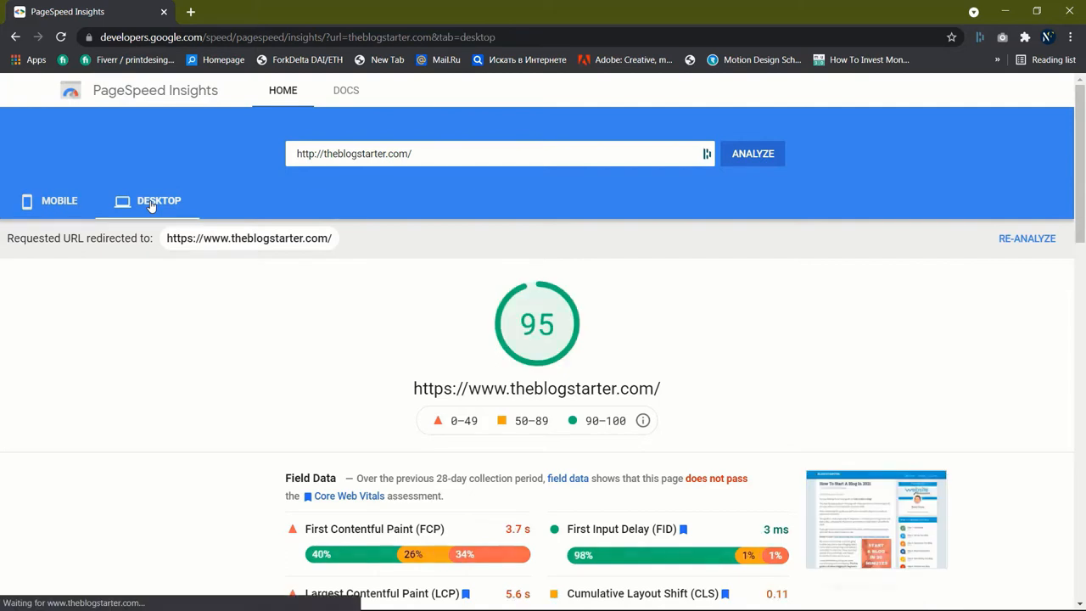
pyautogui.scroll(-3)
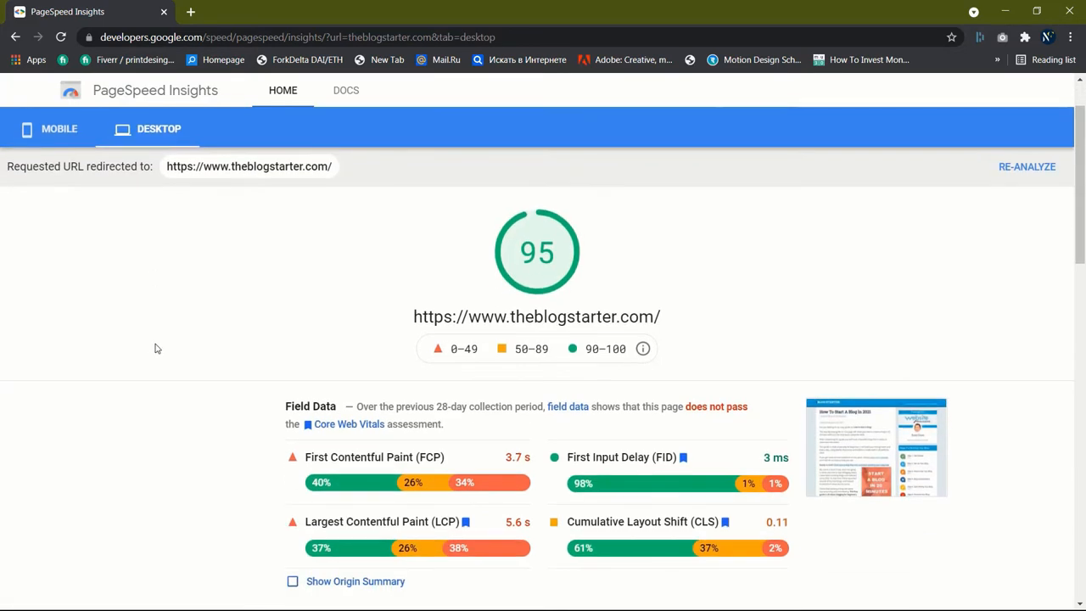
pyautogui.scroll(-3)
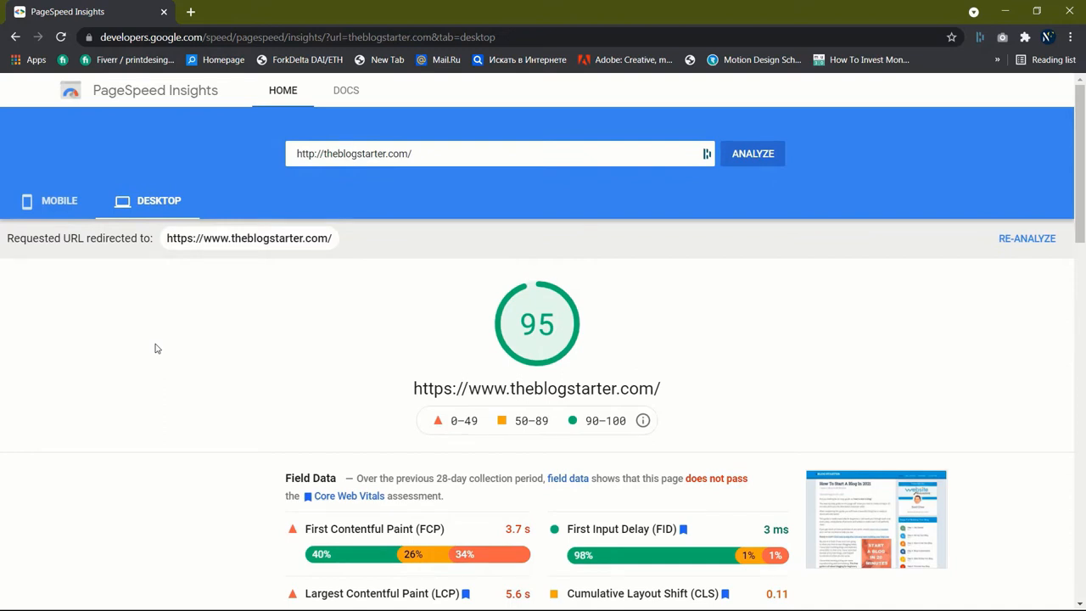
pyautogui.scroll(-3)
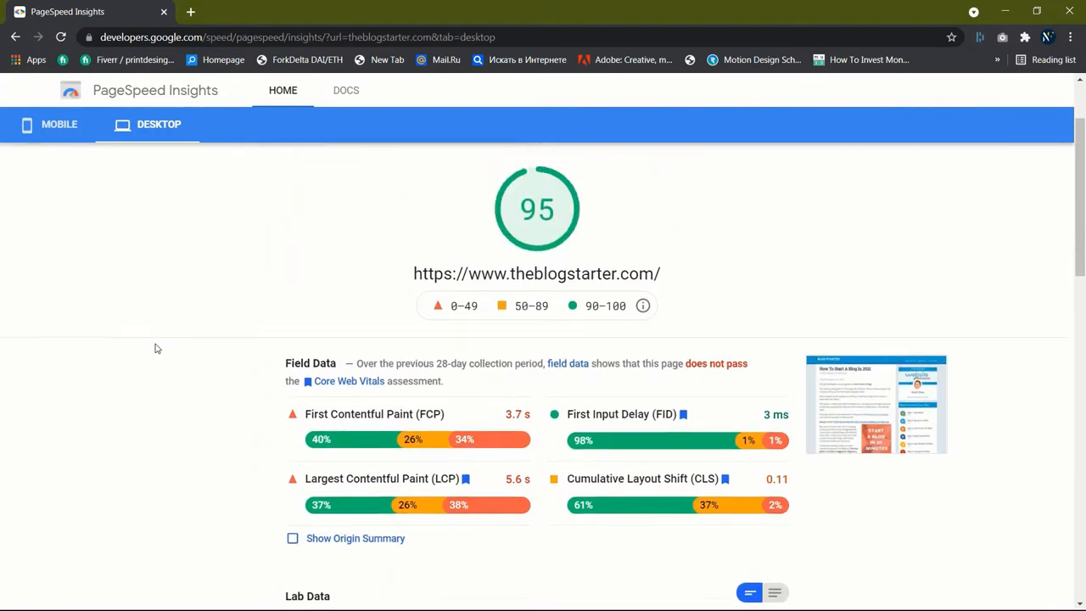
pyautogui.scroll(3)
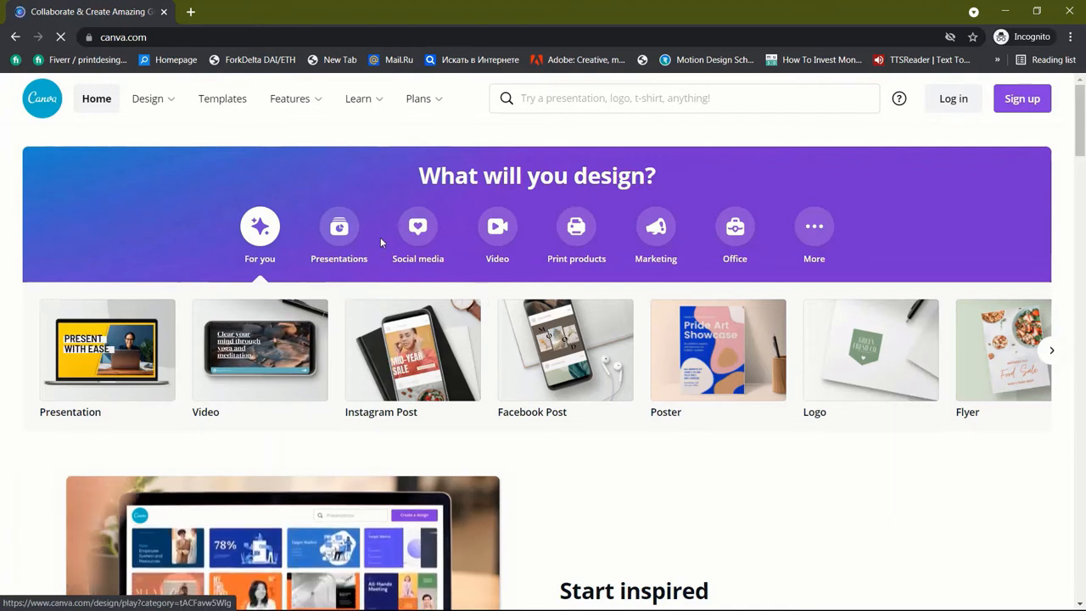
pyautogui.scroll(-3)
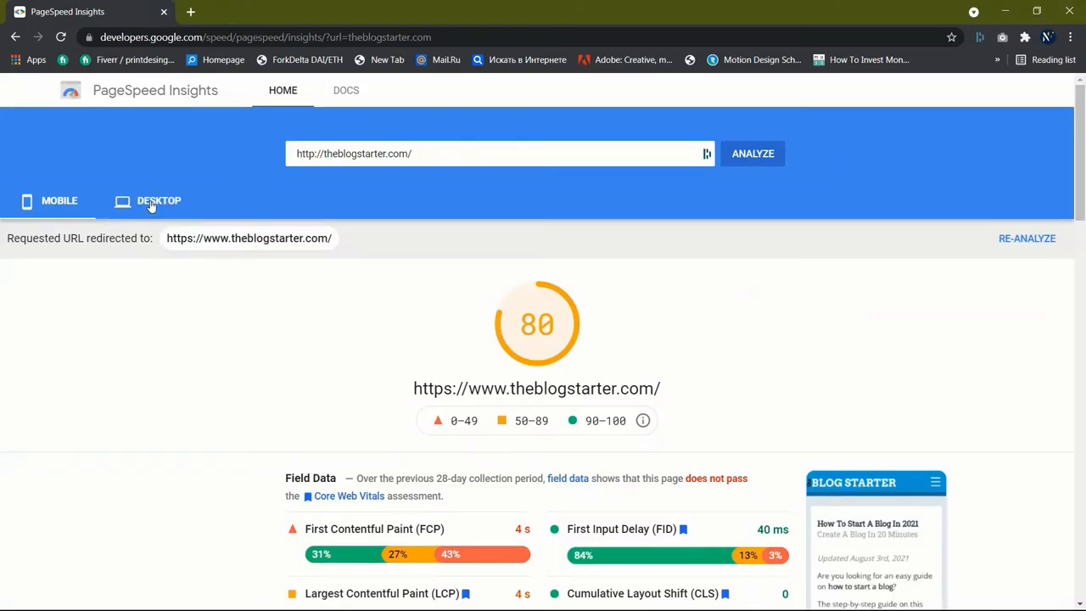
# Switch to the Desktop report scoring 95 and scroll to its Field Data and Lab Data
pyautogui.click(159, 201)
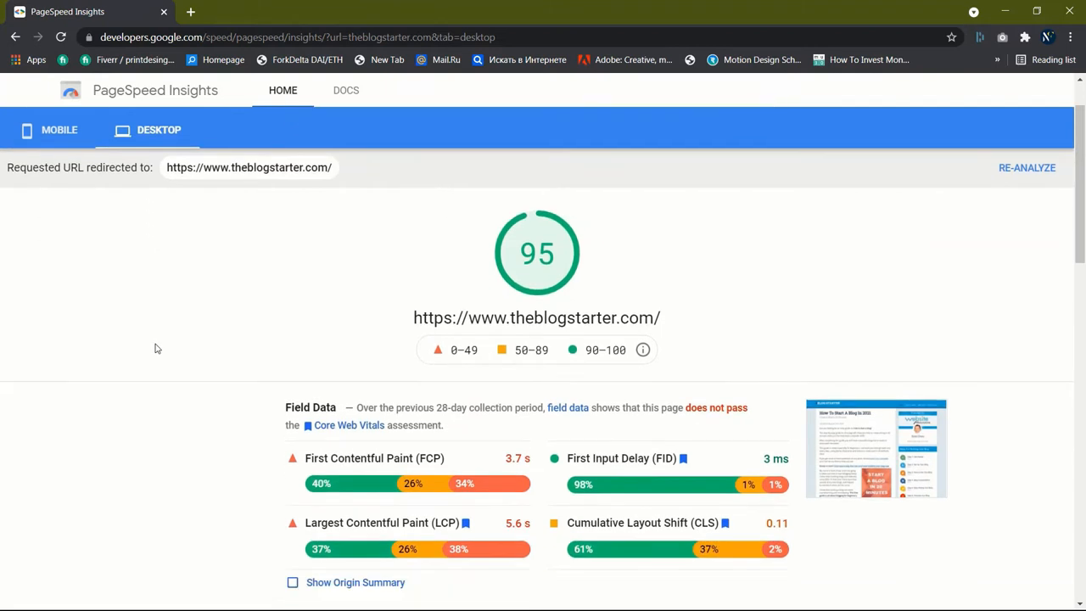
pyautogui.scroll(-3)
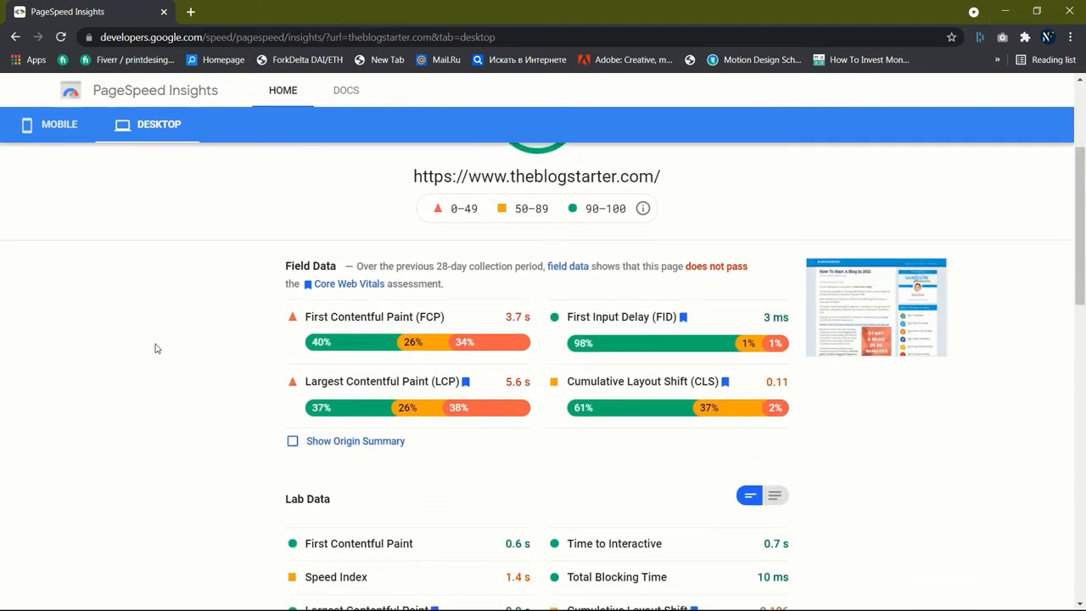
pyautogui.scroll(-3)
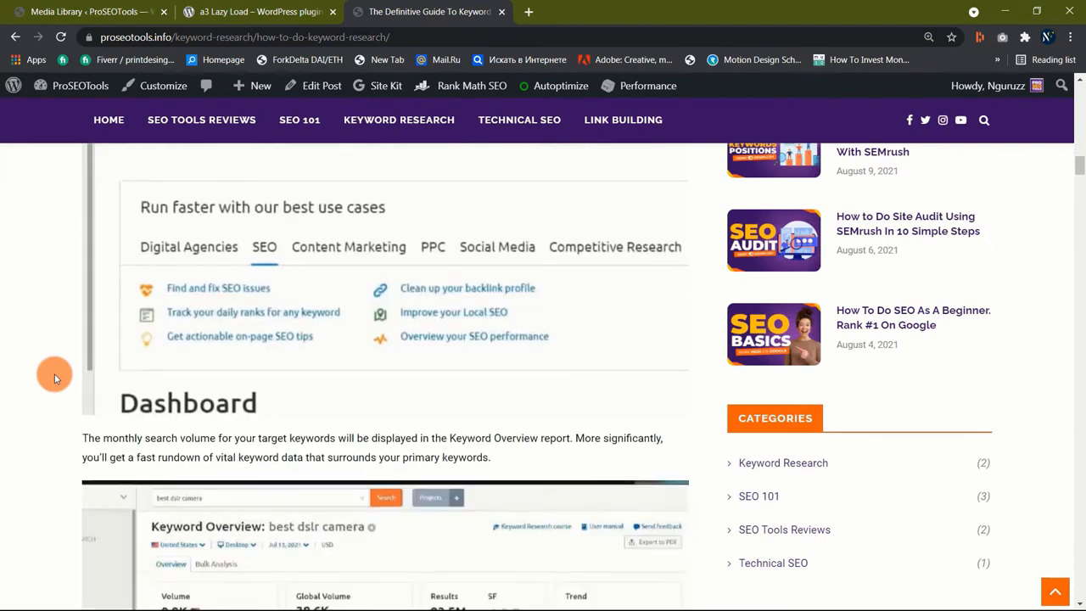
pyautogui.scroll(-3)
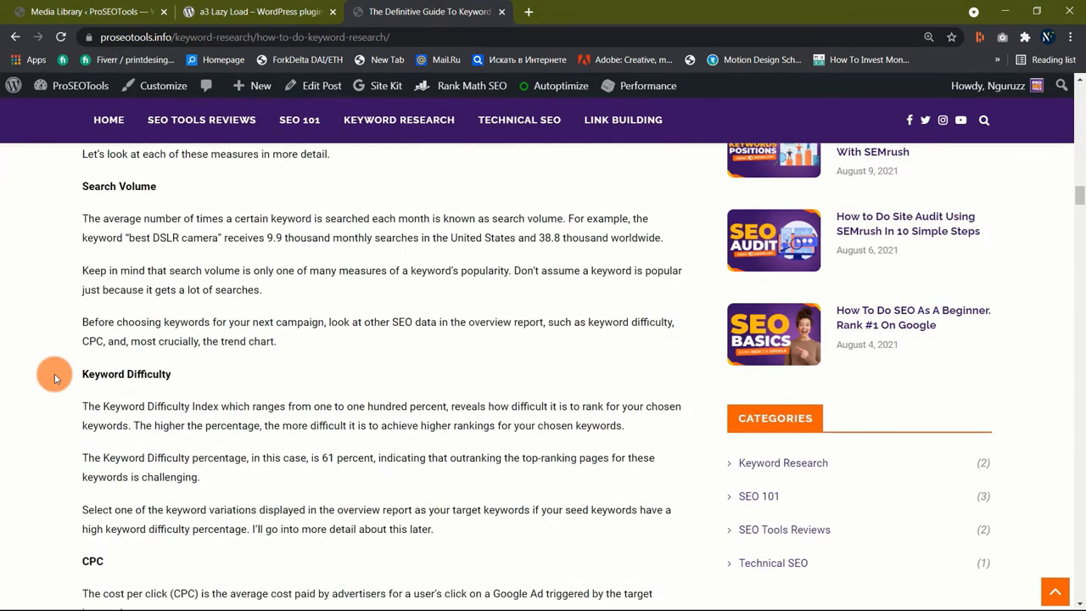
pyautogui.scroll(-3)
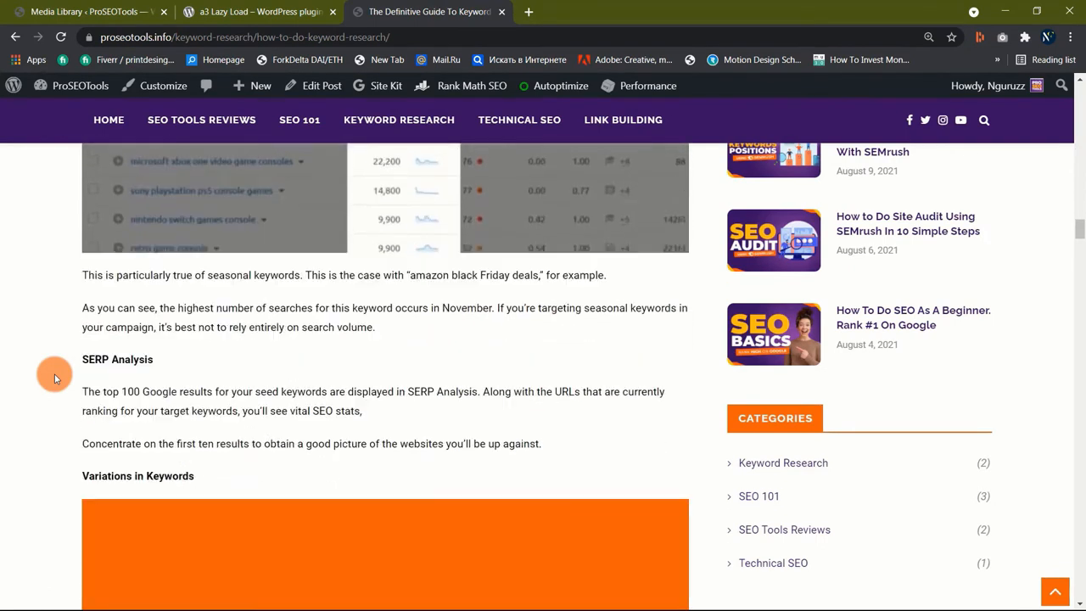
pyautogui.scroll(-3)
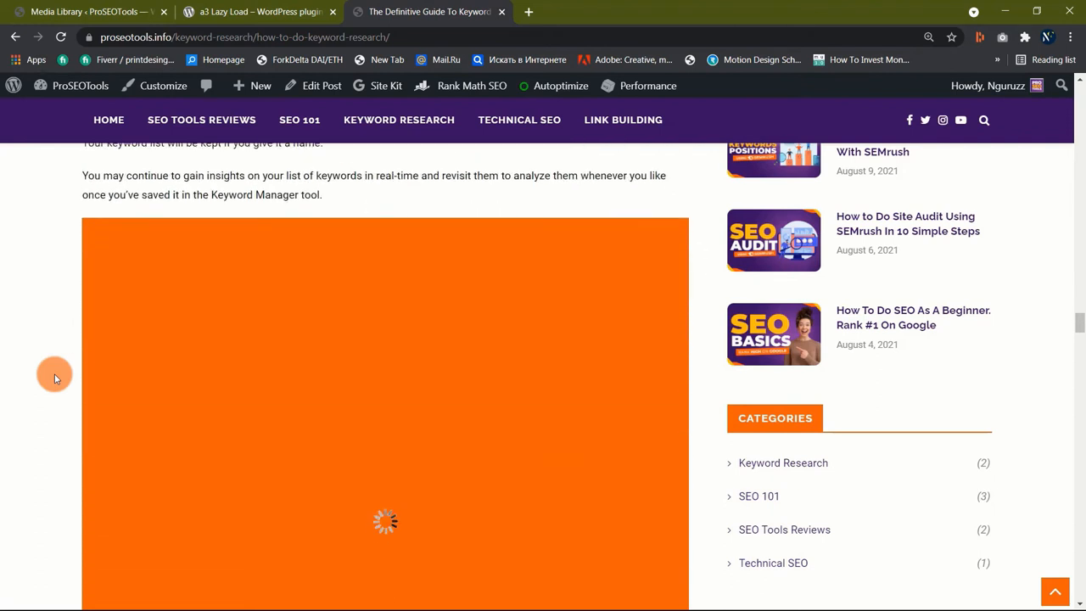
pyautogui.write('yoga')
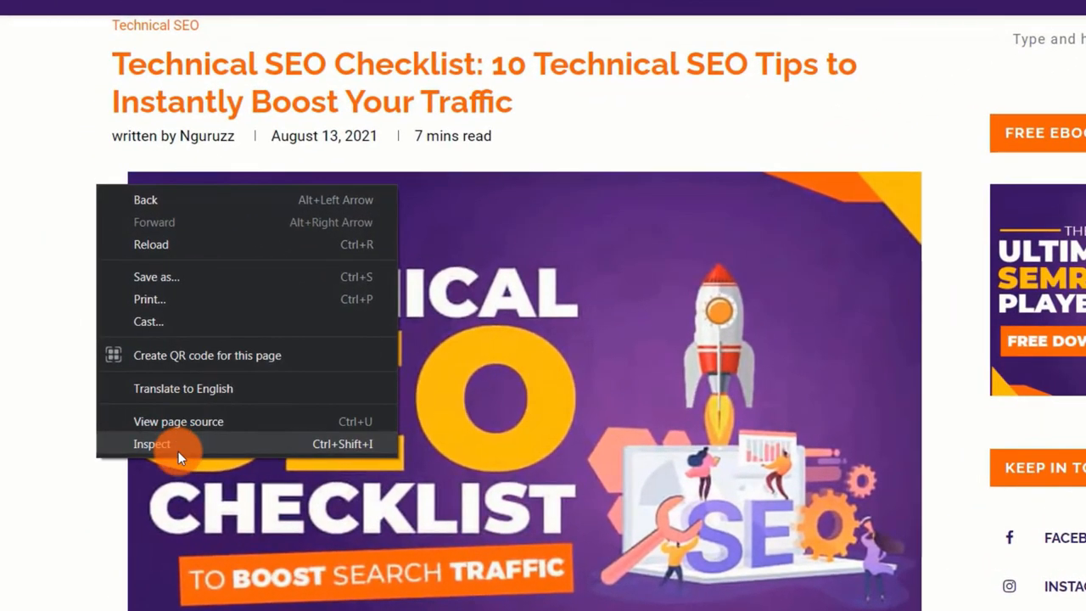
# Inspect the Technical SEO Checklist page in DevTools and select an element in the Elements panel
pyautogui.click(152, 444)
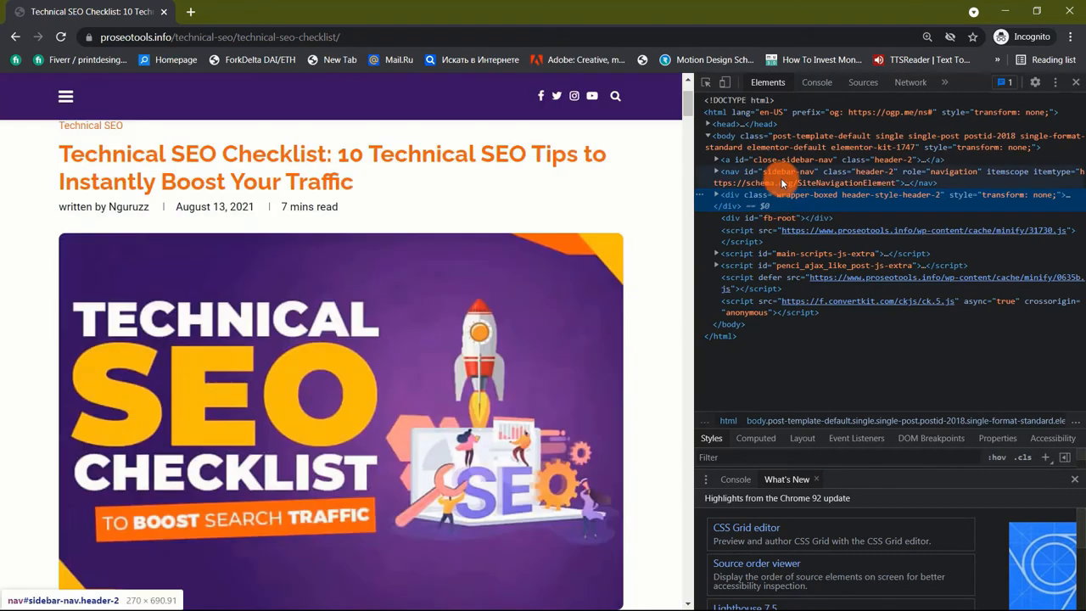
pyautogui.click(780, 171)
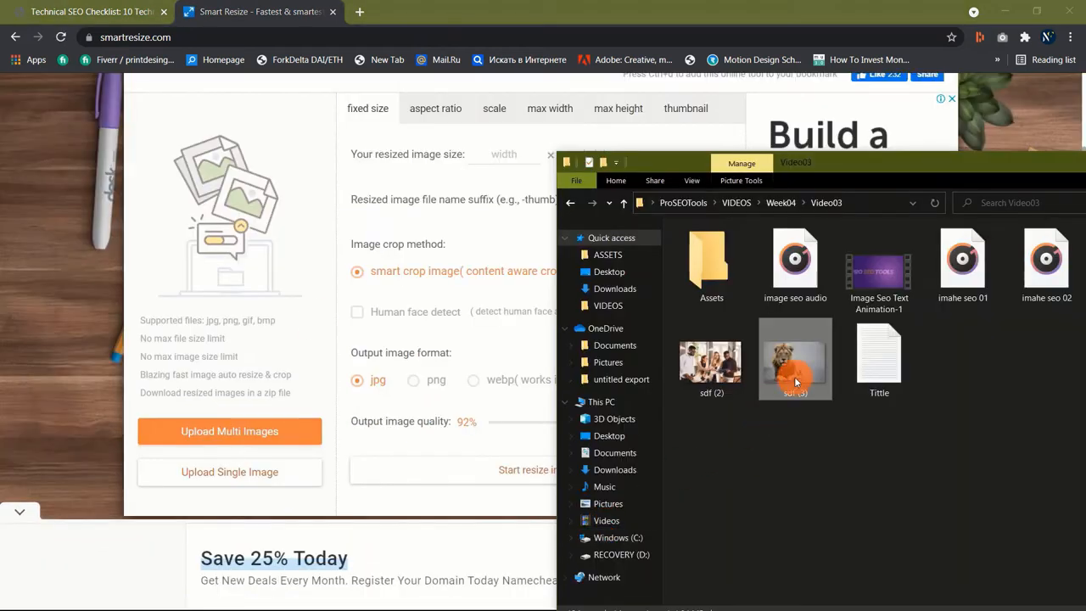
# Bring Smart Resize to the front and start uploading the lion photo for a 1295 × 865 px crop
pyautogui.click(229, 472)
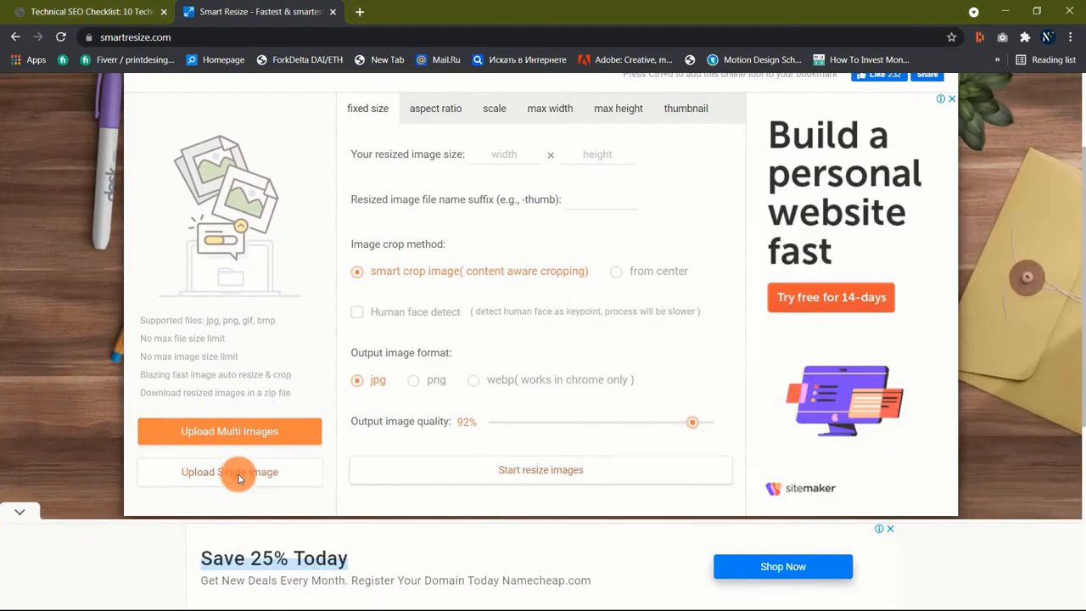
pyautogui.click(229, 472)
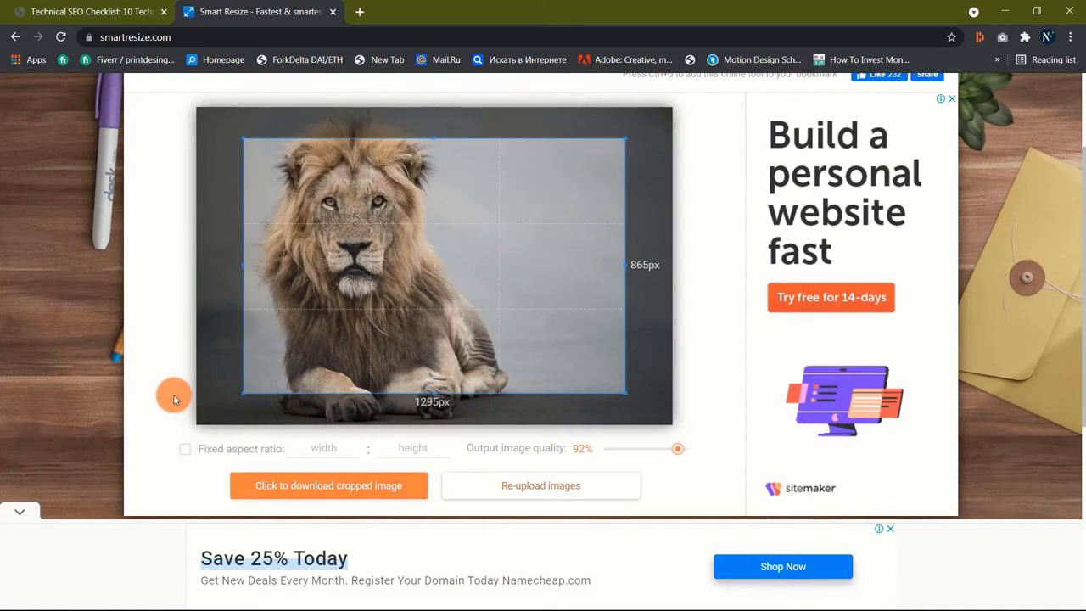
pyautogui.moveTo(193, 428)
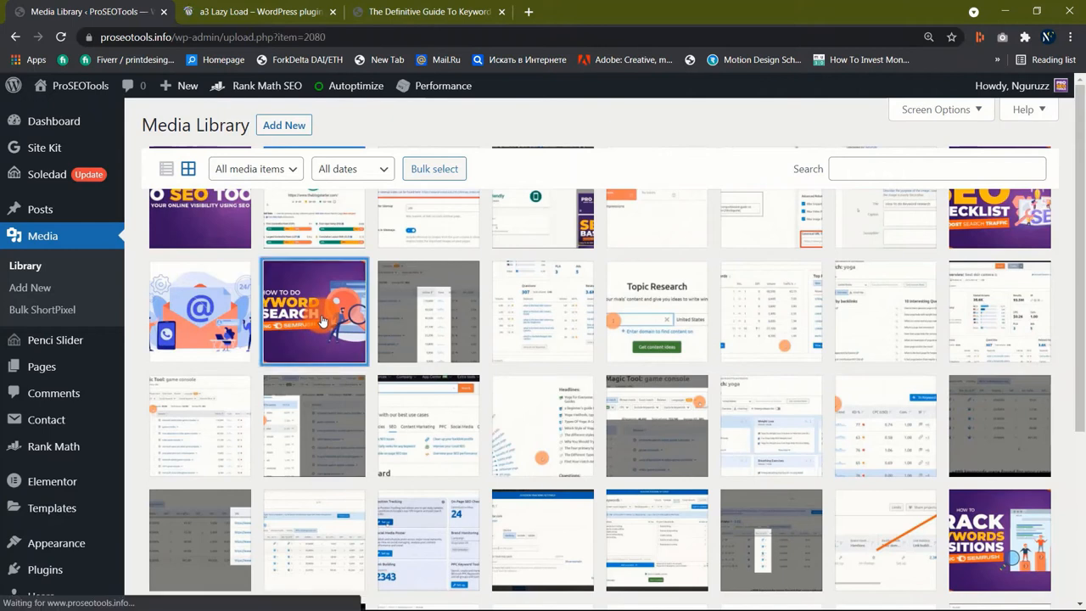
# Open the 'How to do Keyword Research' image's attachment details to view its alternative text
pyautogui.click(312, 311)
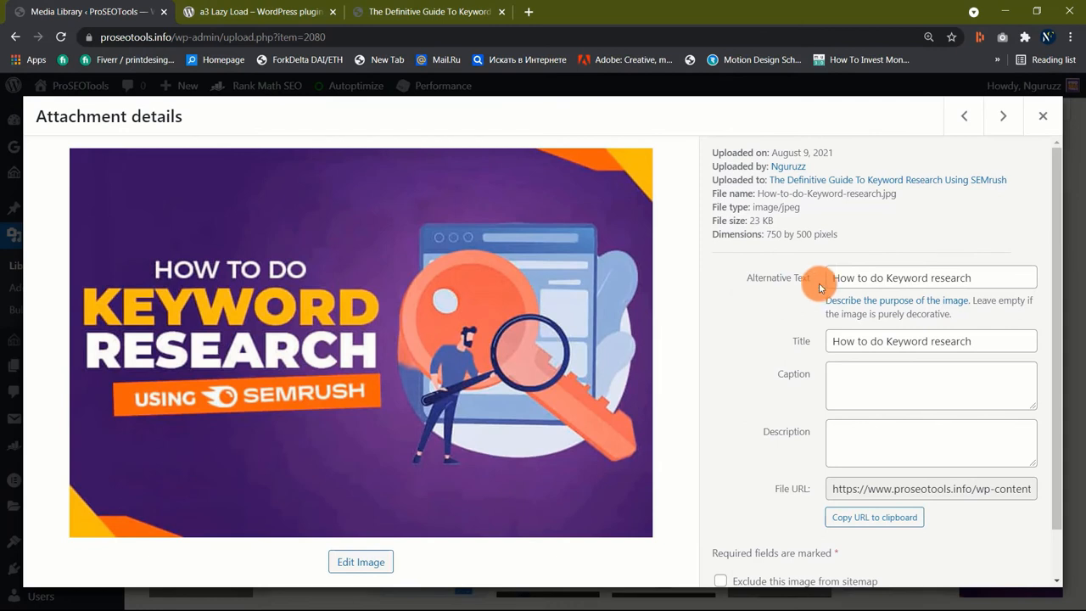
pyautogui.moveTo(704, 285)
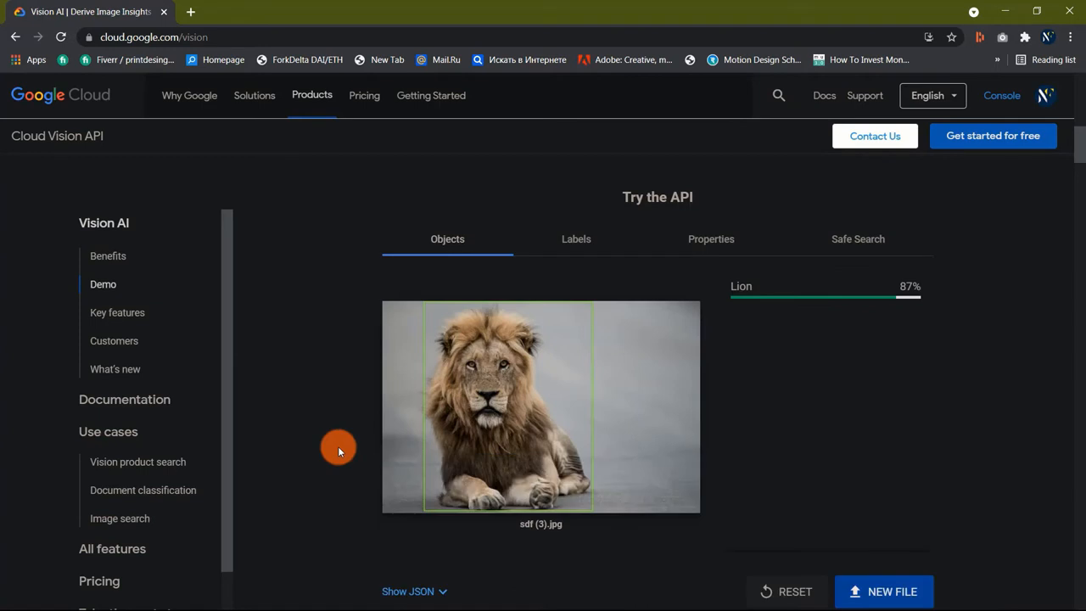
pyautogui.moveTo(358, 391)
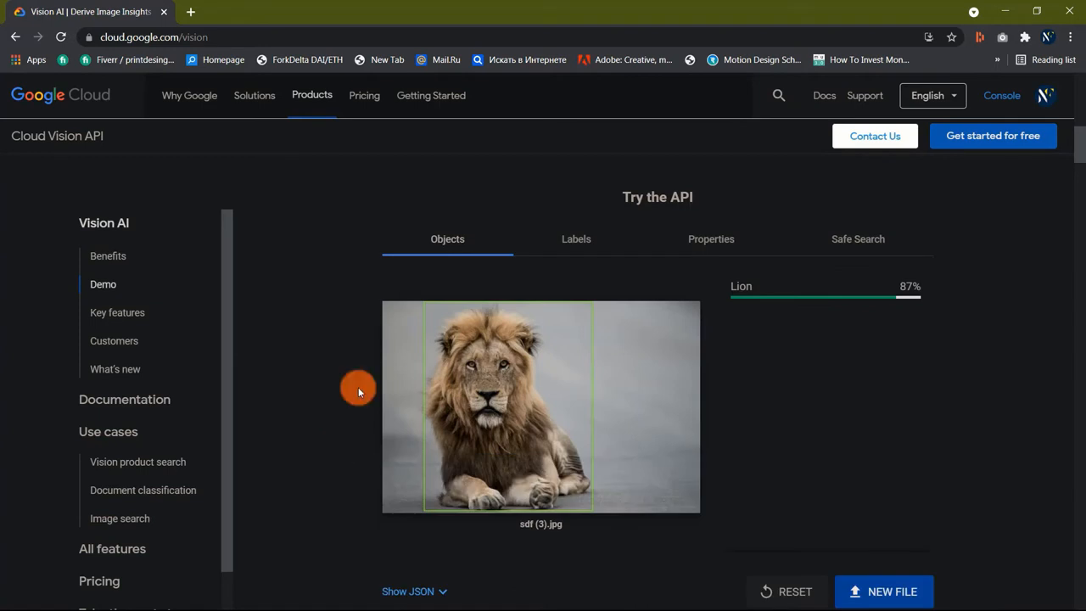
pyautogui.moveTo(608, 343)
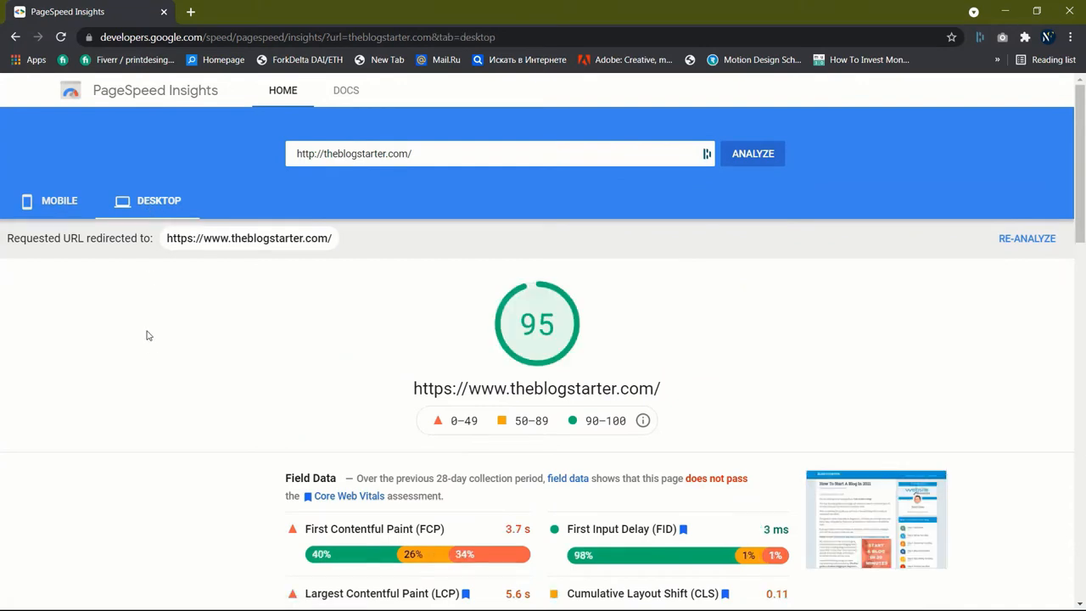
# Scroll through the desktop report's Field Data and Lab Data sections for theblogstarter.com
pyautogui.scroll(-3)
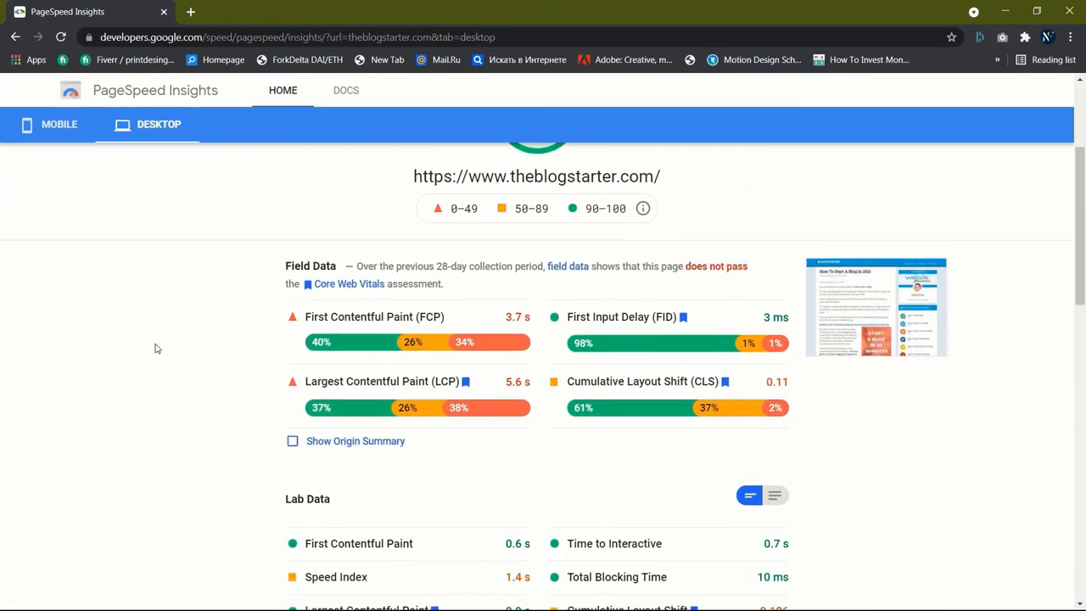
pyautogui.scroll(-3)
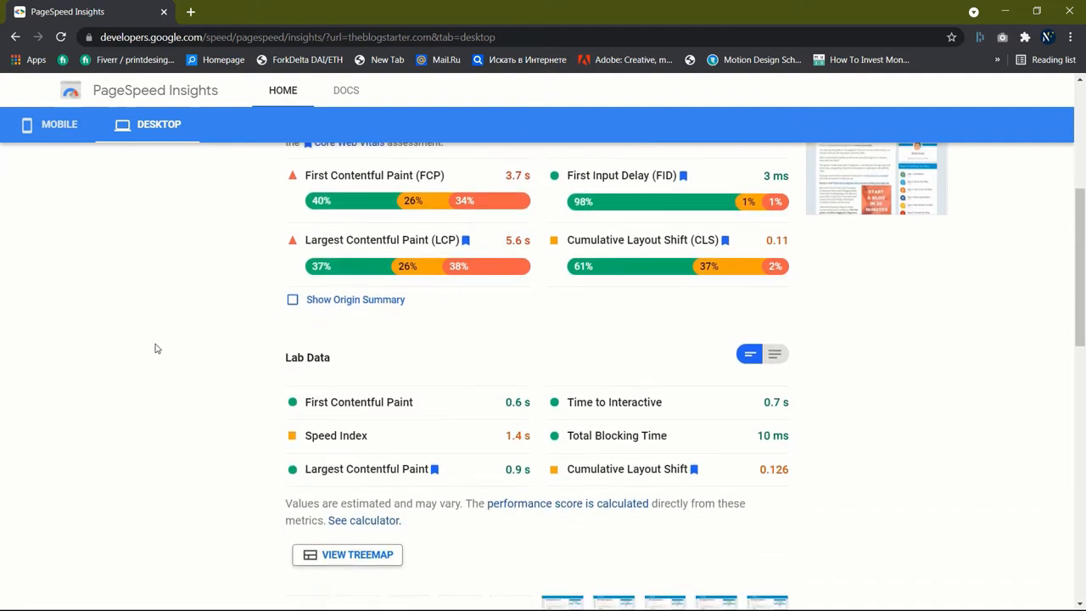
pyautogui.scroll(3)
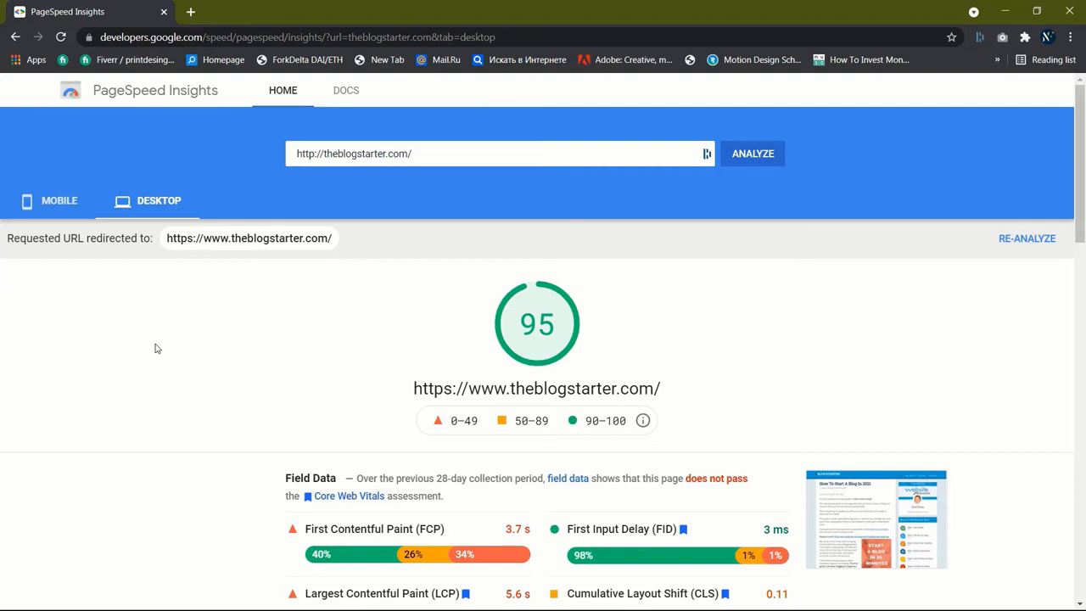
pyautogui.scroll(-3)
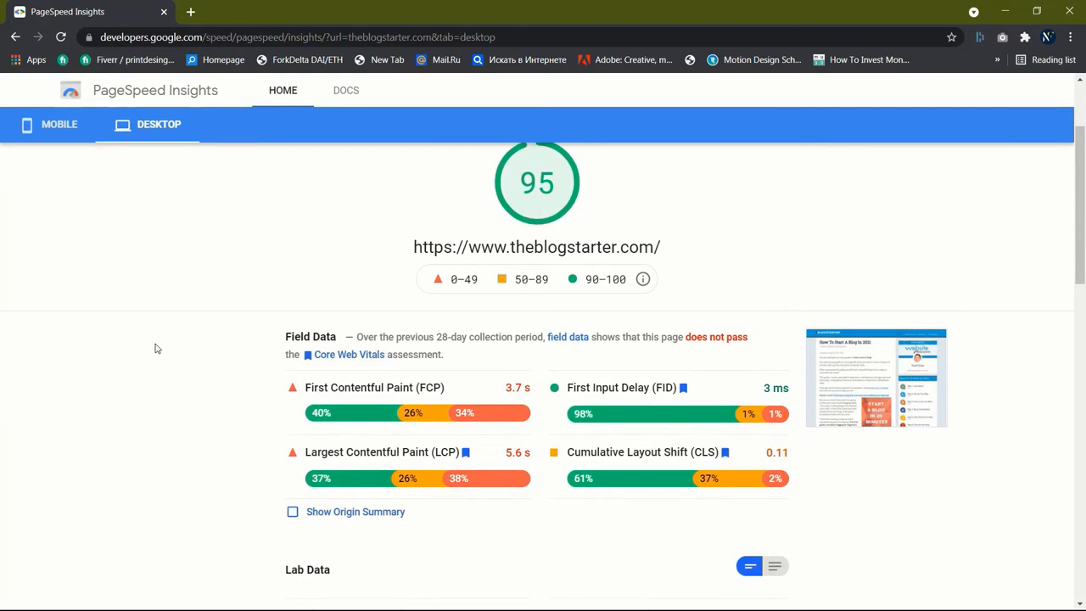
pyautogui.scroll(-3)
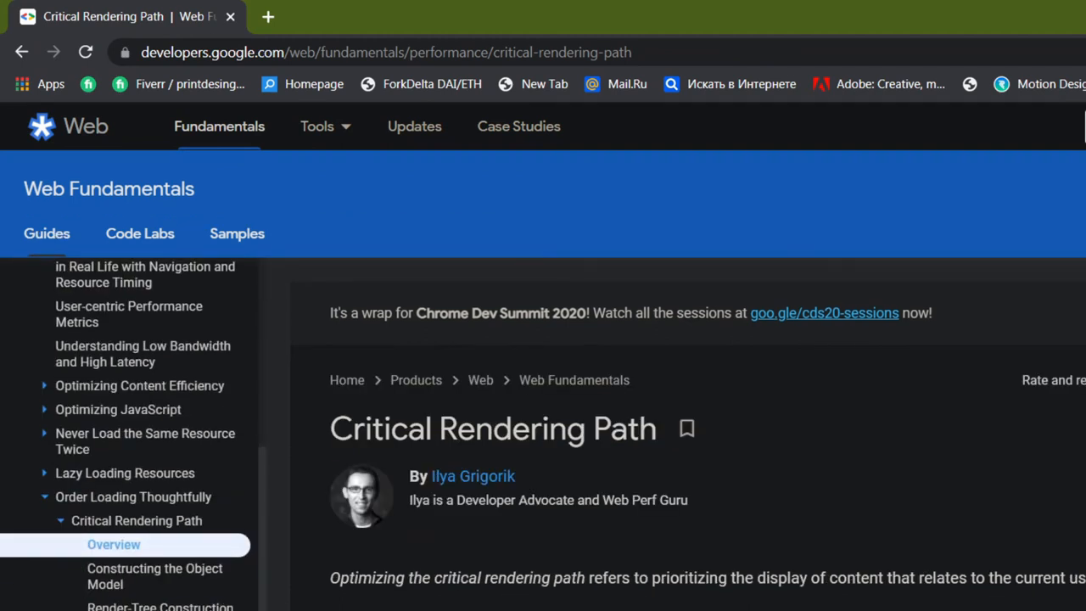
pyautogui.scroll(-3)
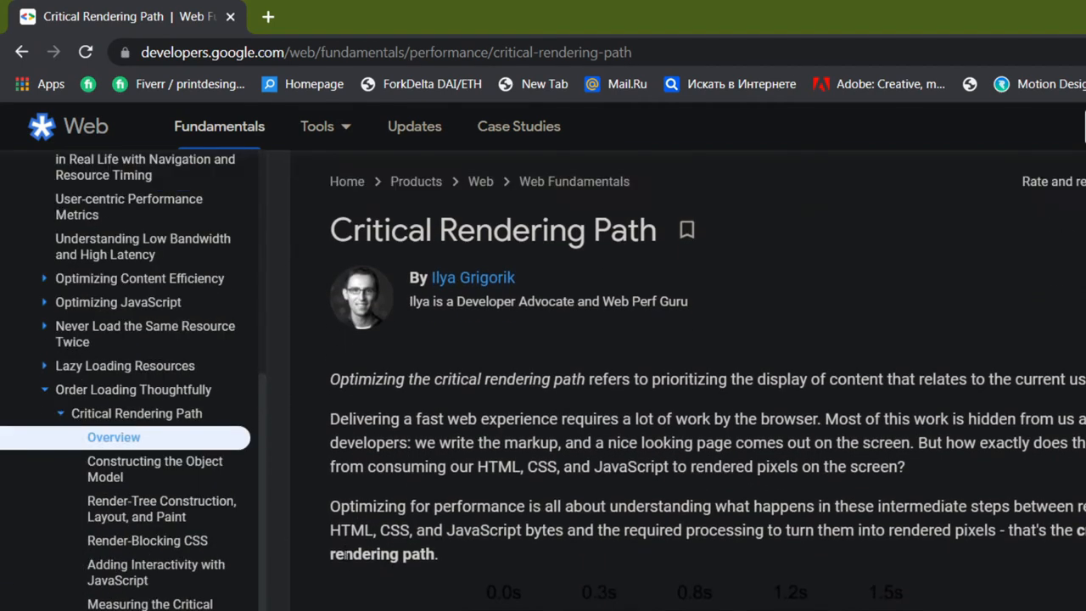
pyautogui.scroll(-3)
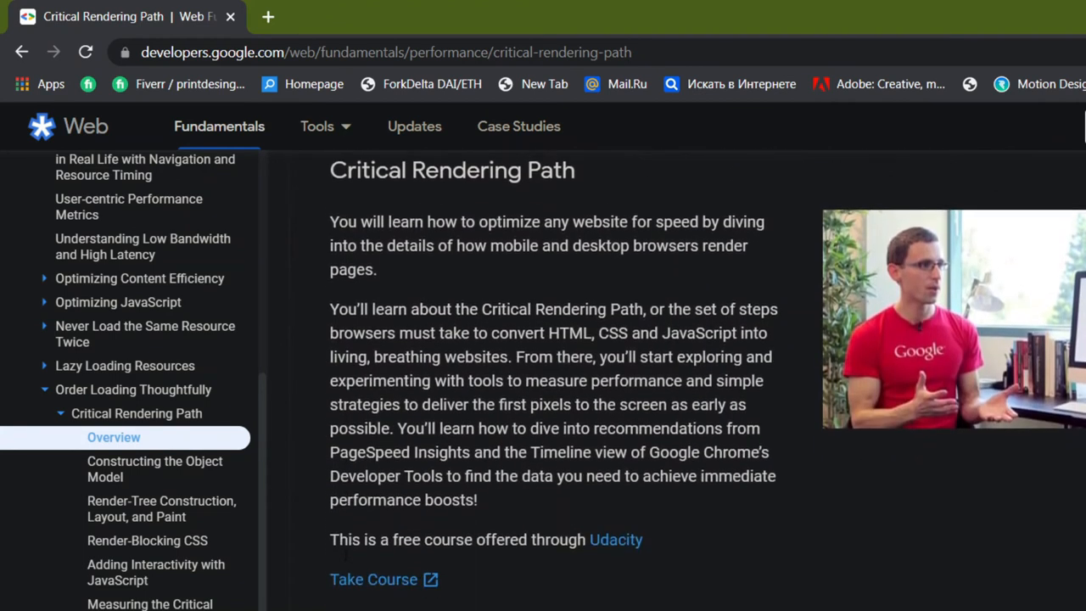
pyautogui.scroll(-3)
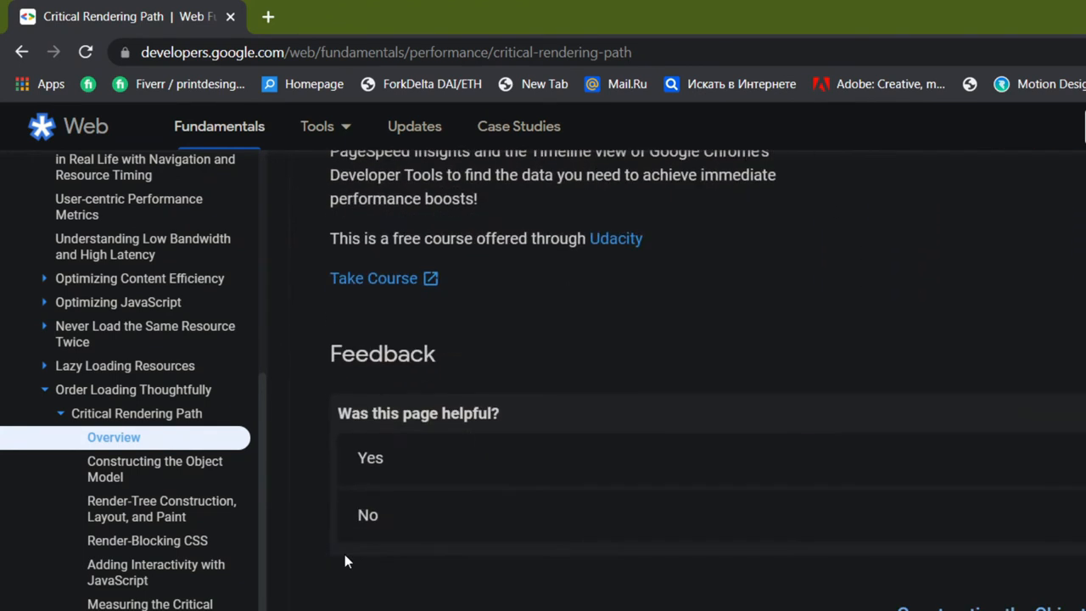
pyautogui.scroll(3)
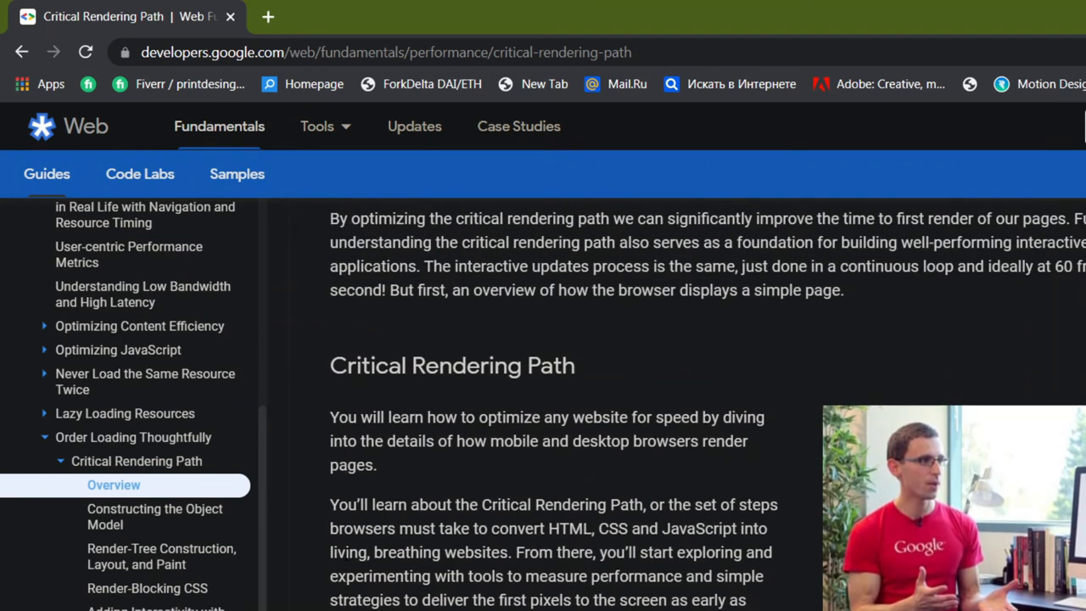
pyautogui.scroll(-3)
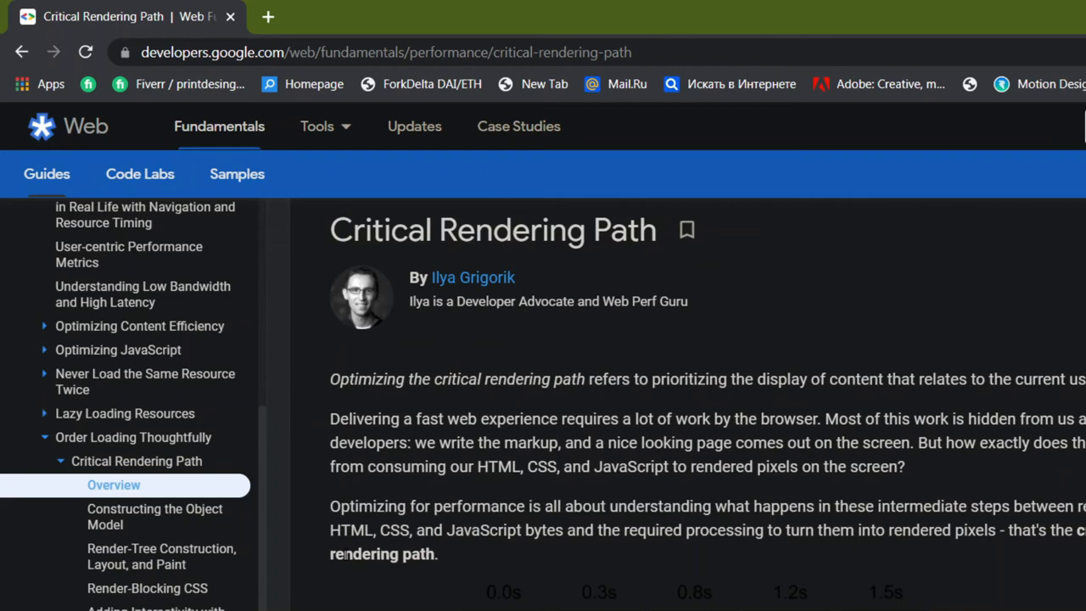
pyautogui.moveTo(146, 587)
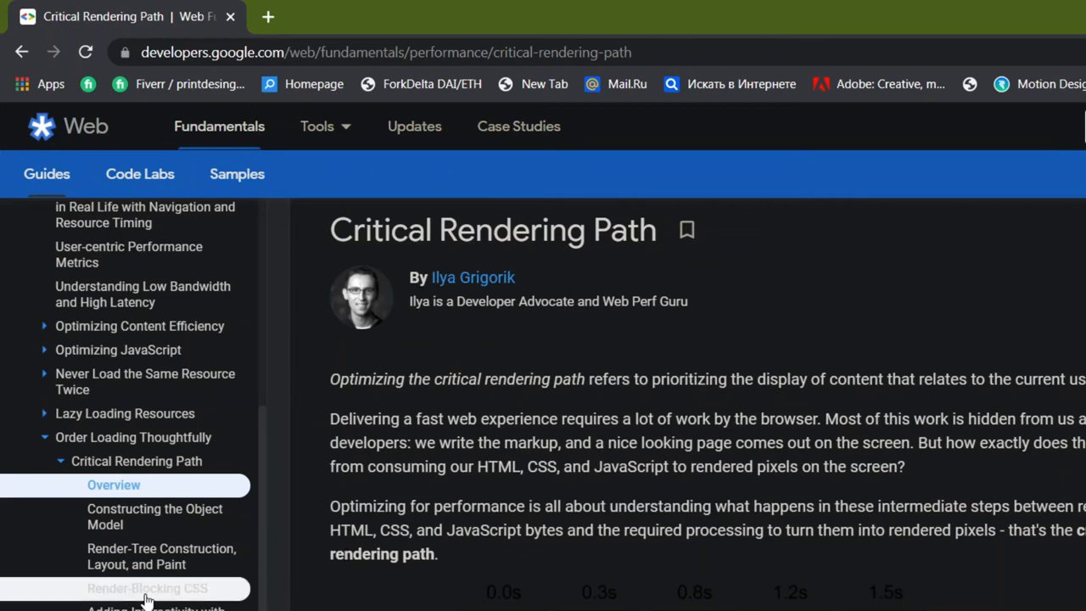
# Open the Render-Blocking CSS article and read down through its NYTimes example
pyautogui.click(145, 587)
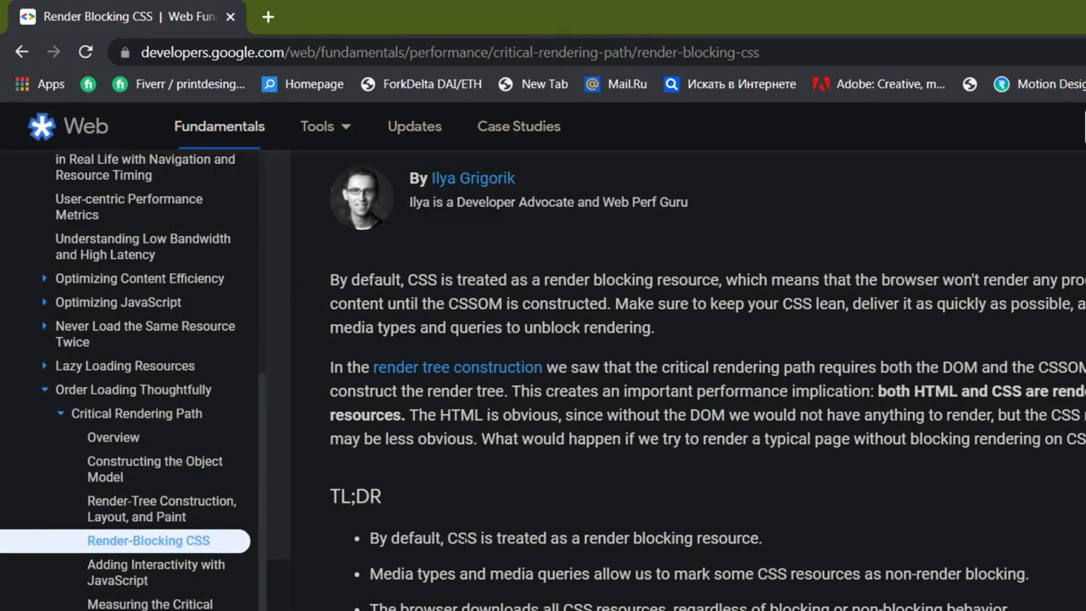
pyautogui.scroll(-3)
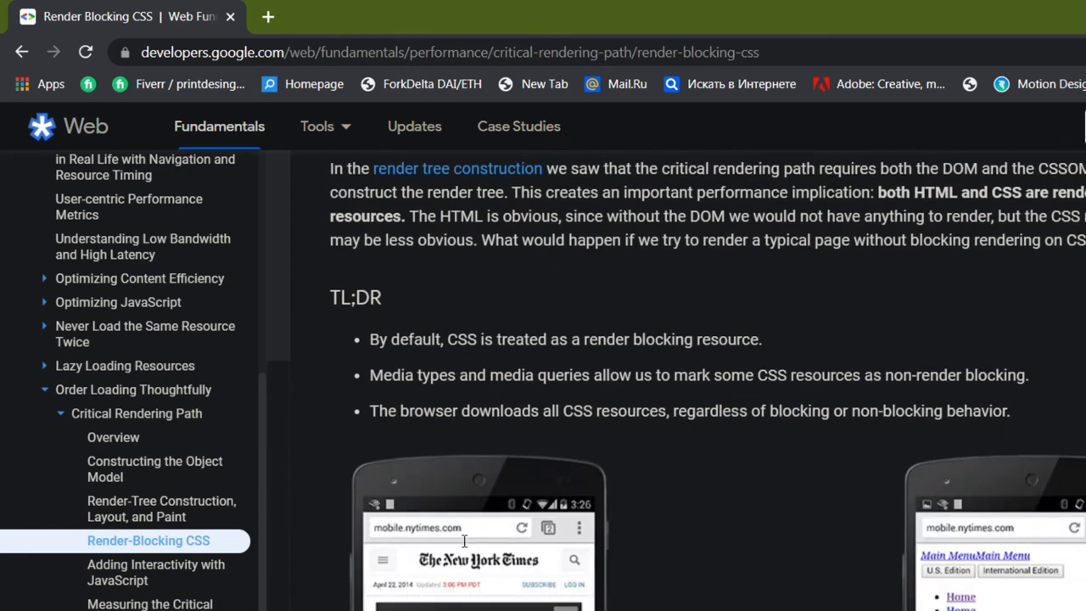
pyautogui.scroll(-3)
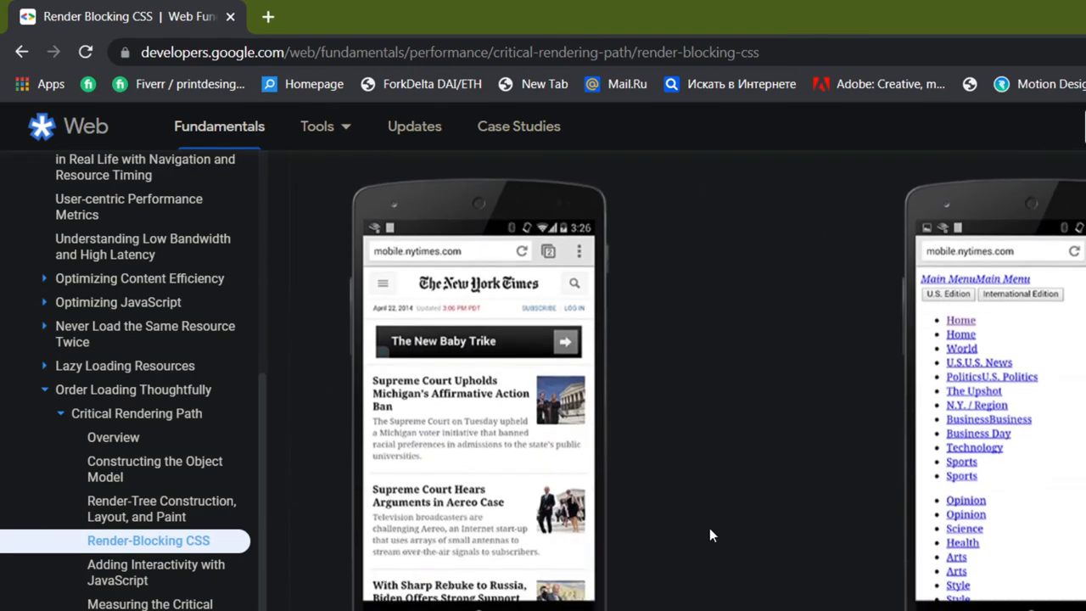
pyautogui.scroll(-3)
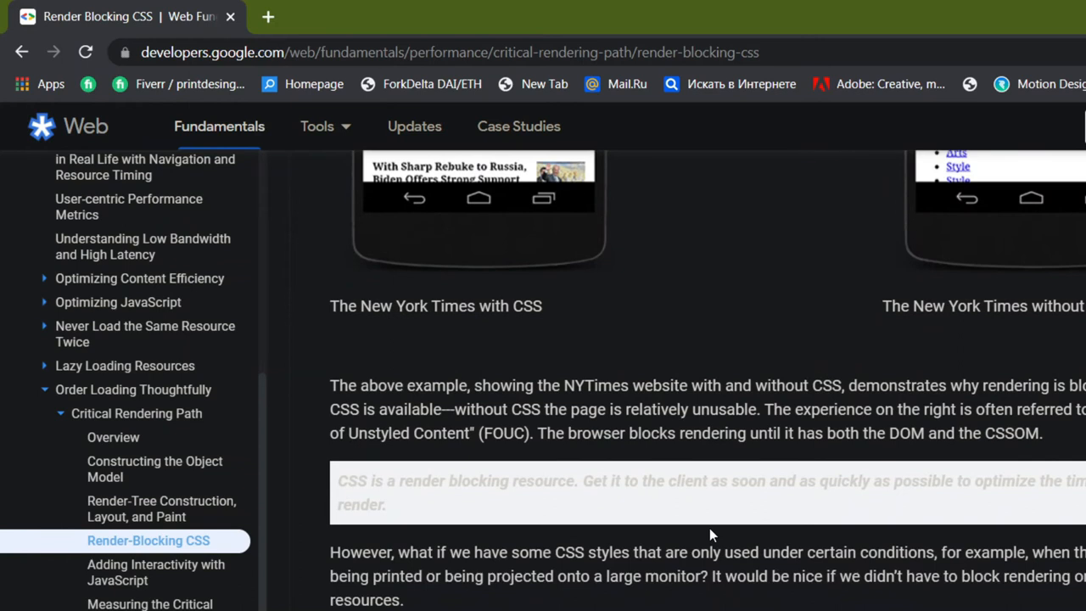
pyautogui.scroll(-3)
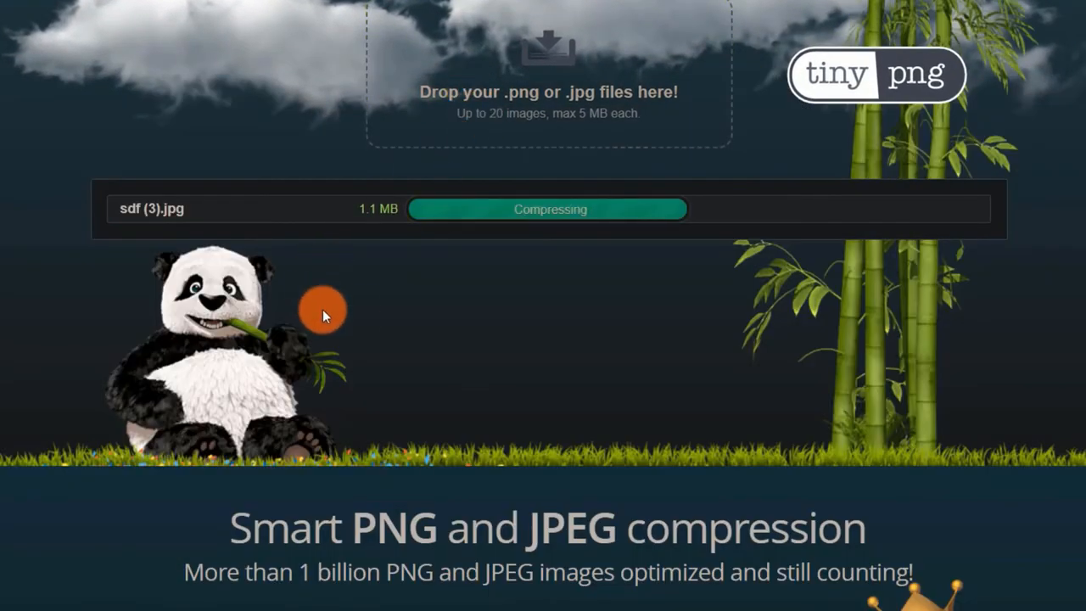
pyautogui.moveTo(357, 320)
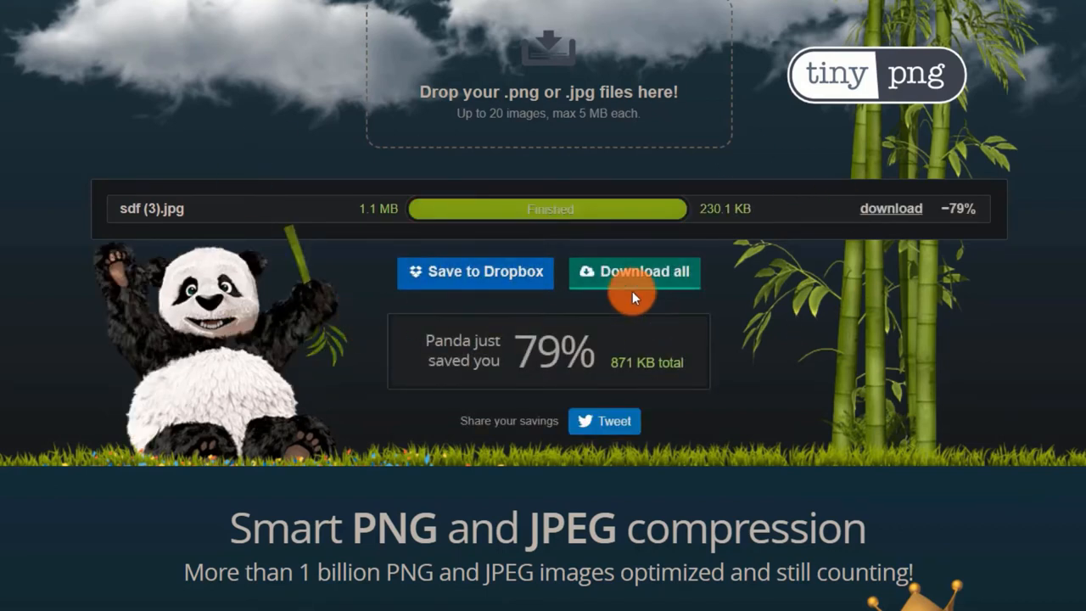
pyautogui.moveTo(839, 288)
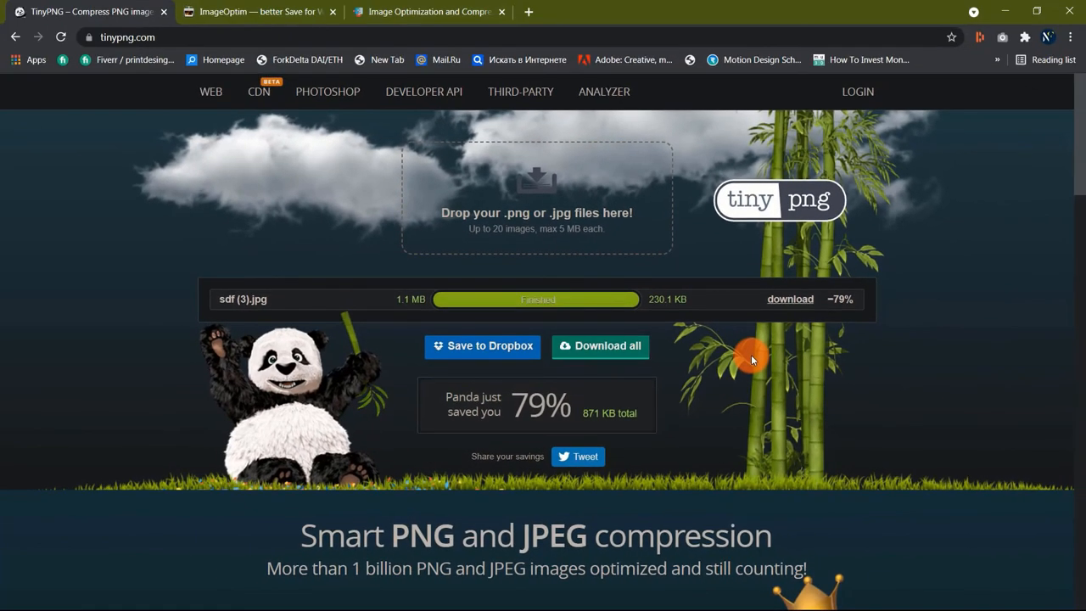
pyautogui.moveTo(258, 10)
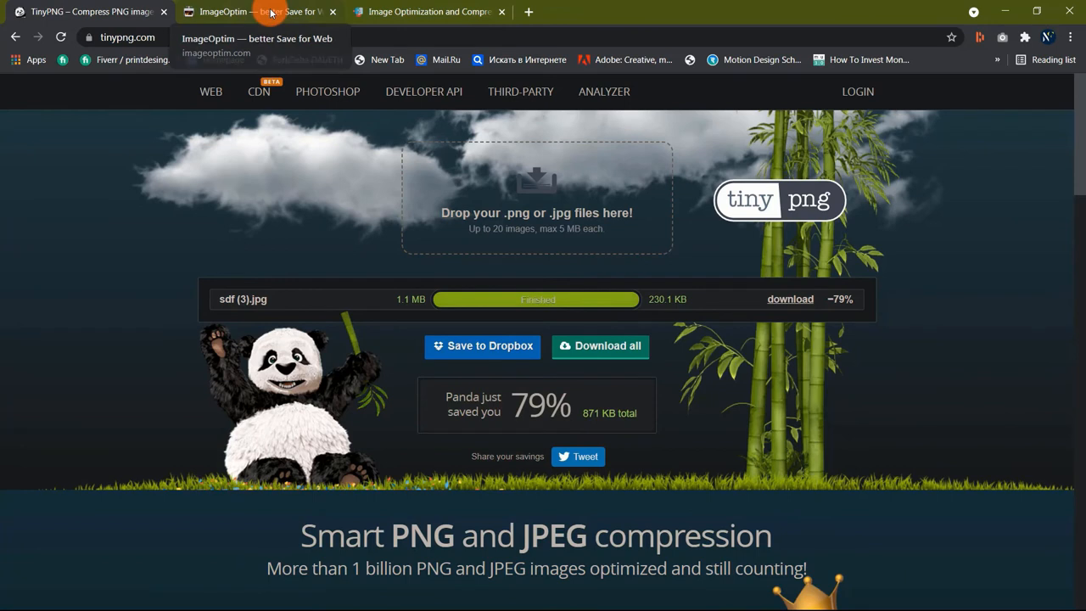
pyautogui.click(254, 10)
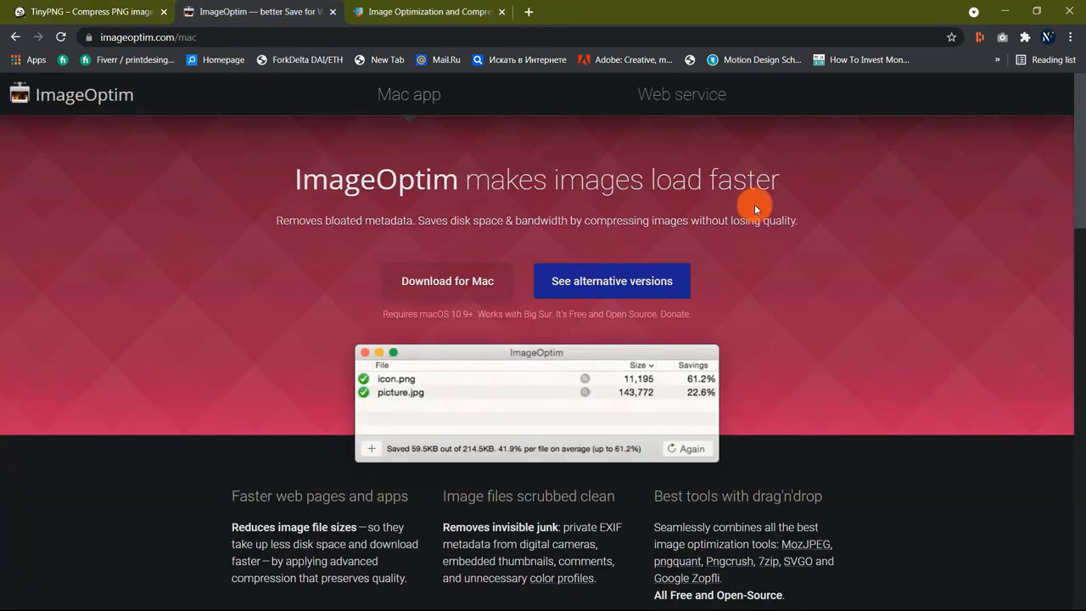
pyautogui.moveTo(271, 318)
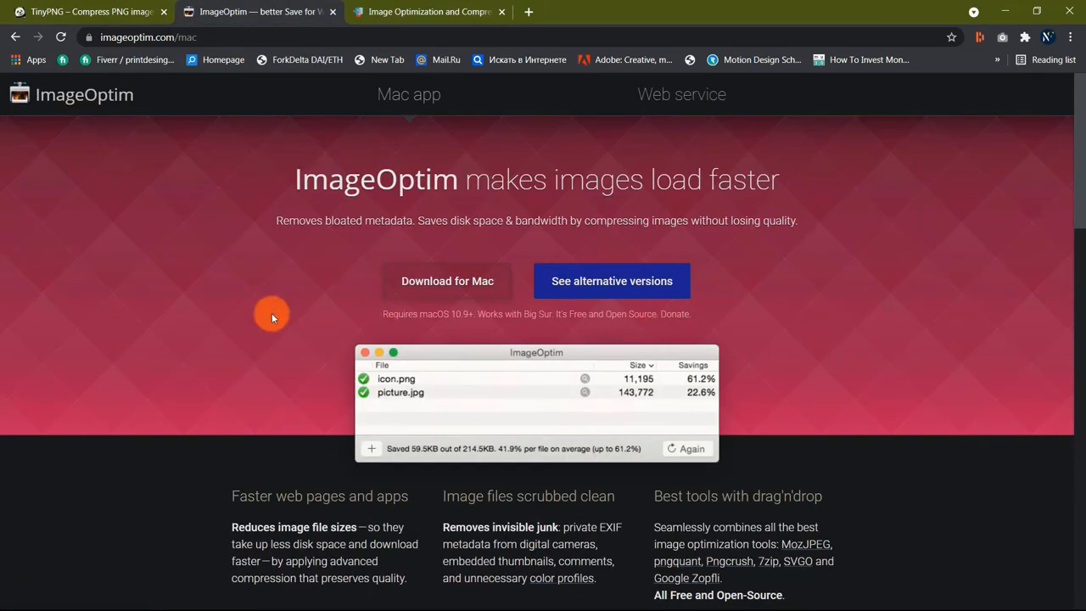
pyautogui.scroll(-3)
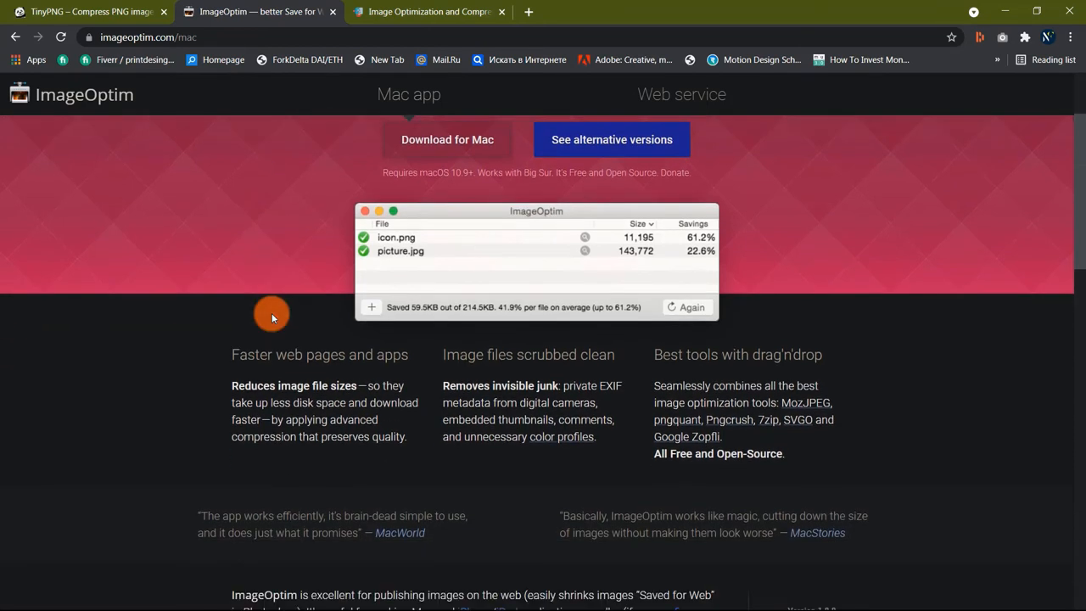
pyautogui.scroll(-3)
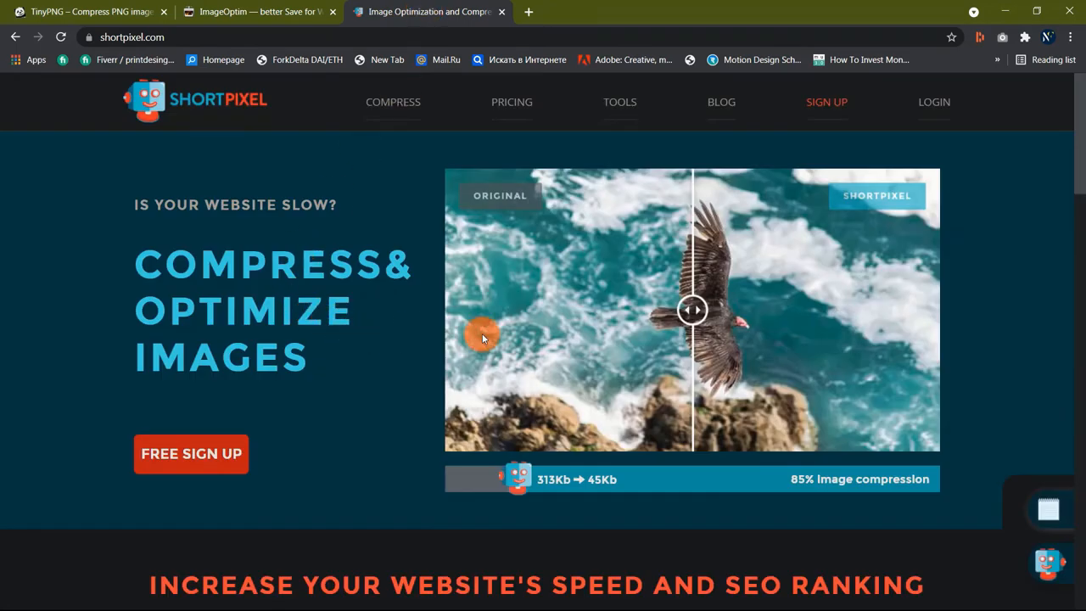
# Drag the bird photo's comparison slider left to reveal more of the ShortPixel-compressed side
pyautogui.moveTo(692, 309); pyautogui.dragTo(568, 309)
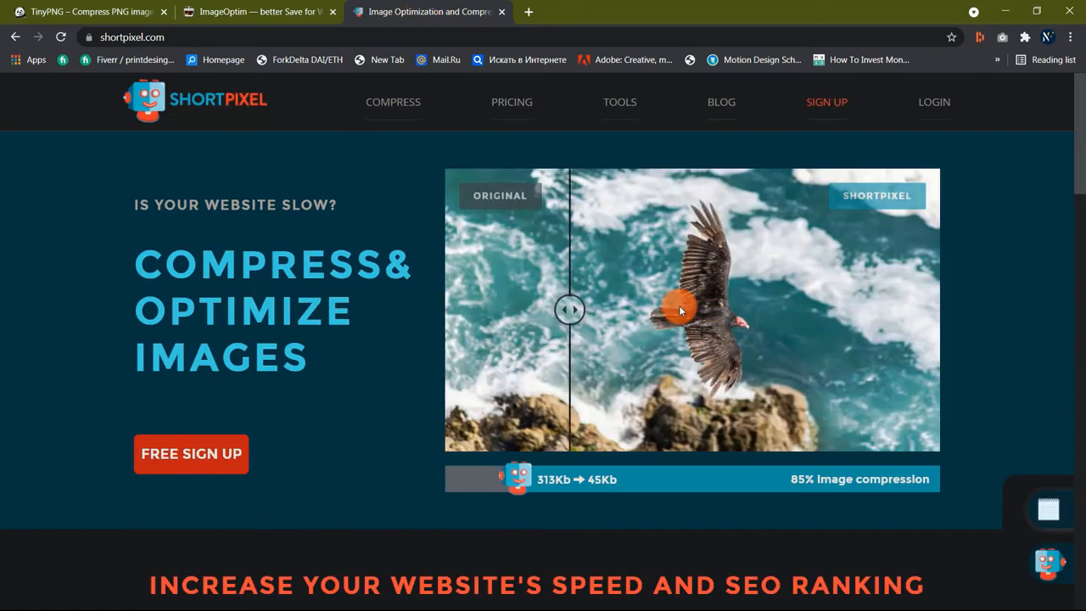
pyautogui.moveTo(568, 308); pyautogui.dragTo(523, 309)
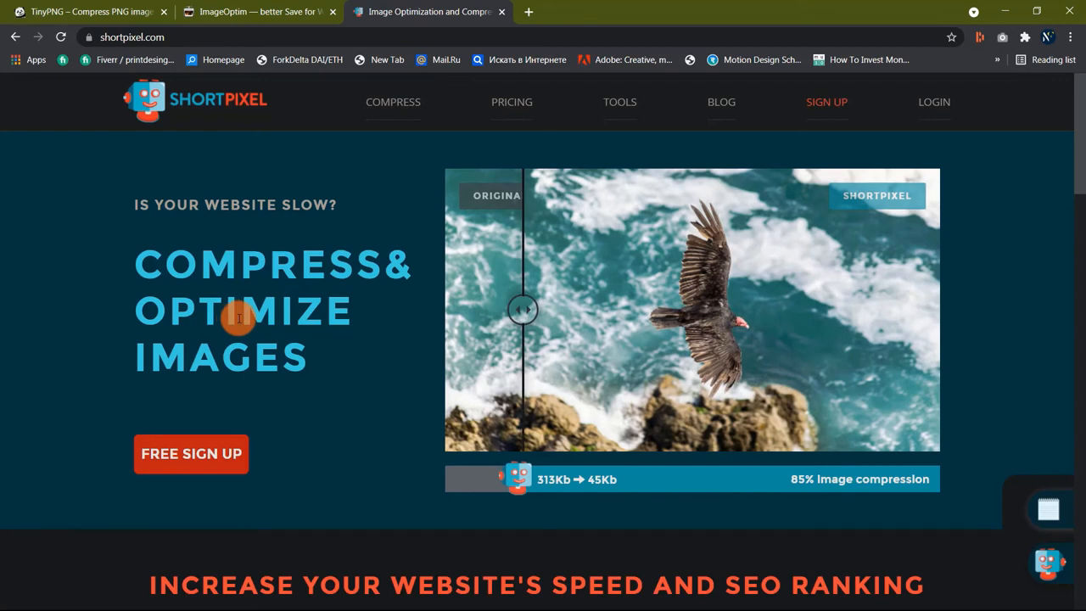
pyautogui.scroll(-3)
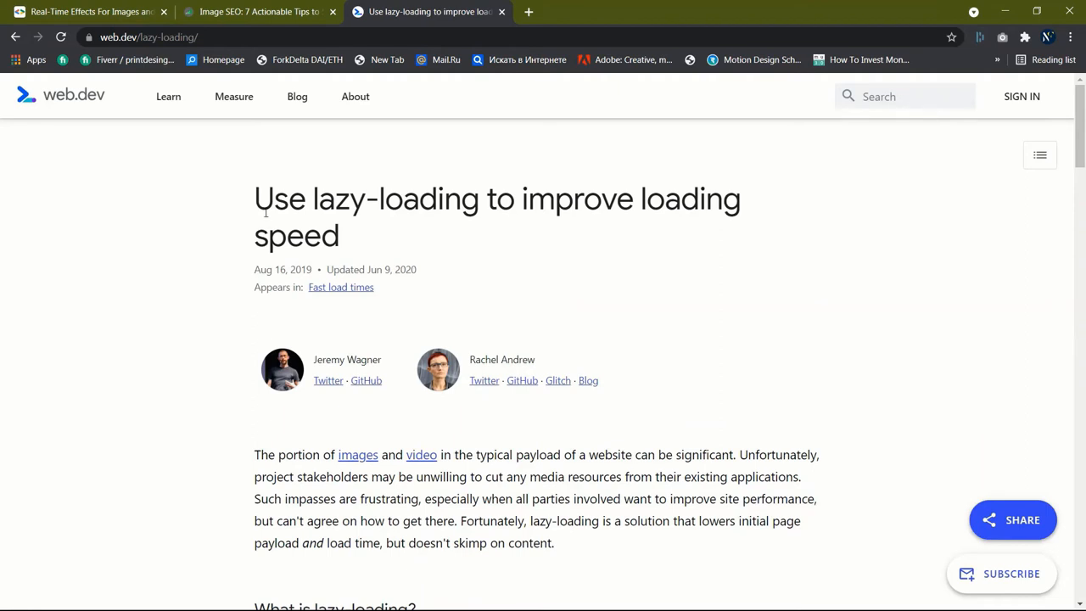
# Highlight and clear the lazy-loading article's title, then read down to the Medium placeholder-image example
pyautogui.moveTo(272, 198); pyautogui.dragTo(339, 235)
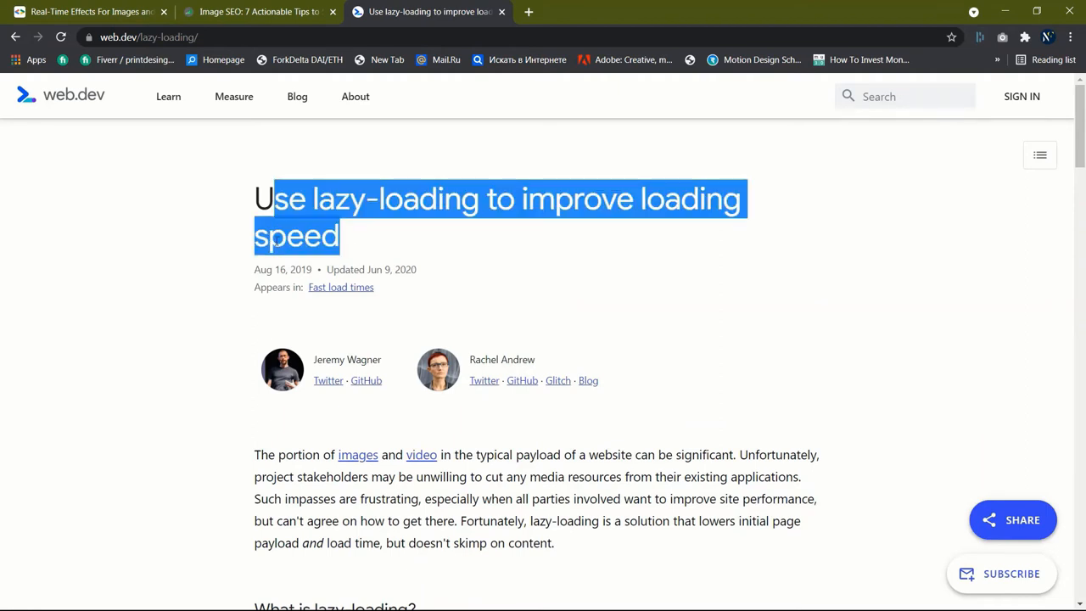
pyautogui.click(270, 330)
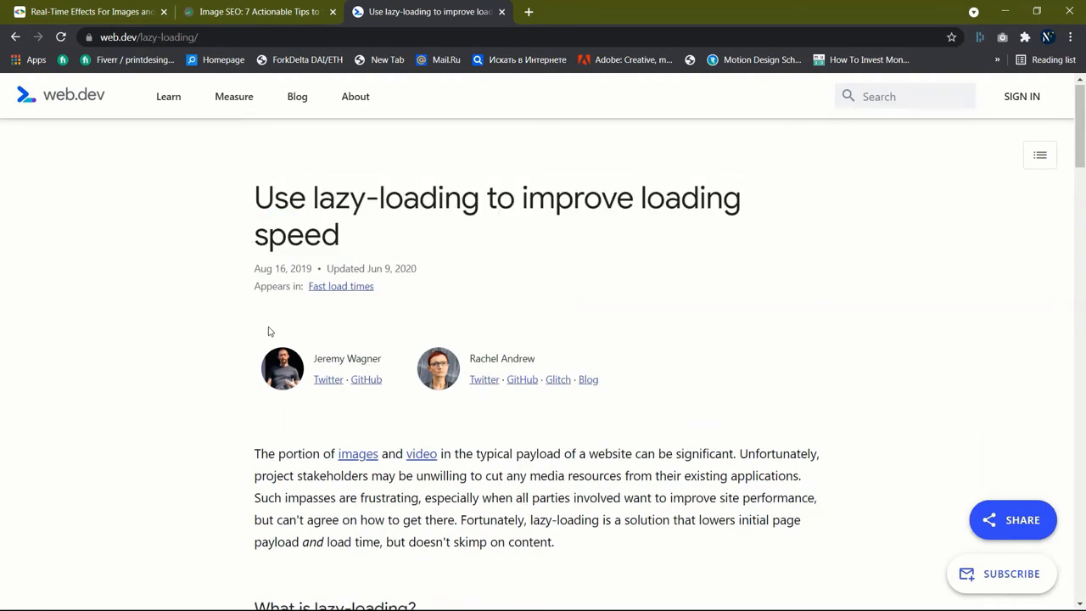
pyautogui.scroll(-3)
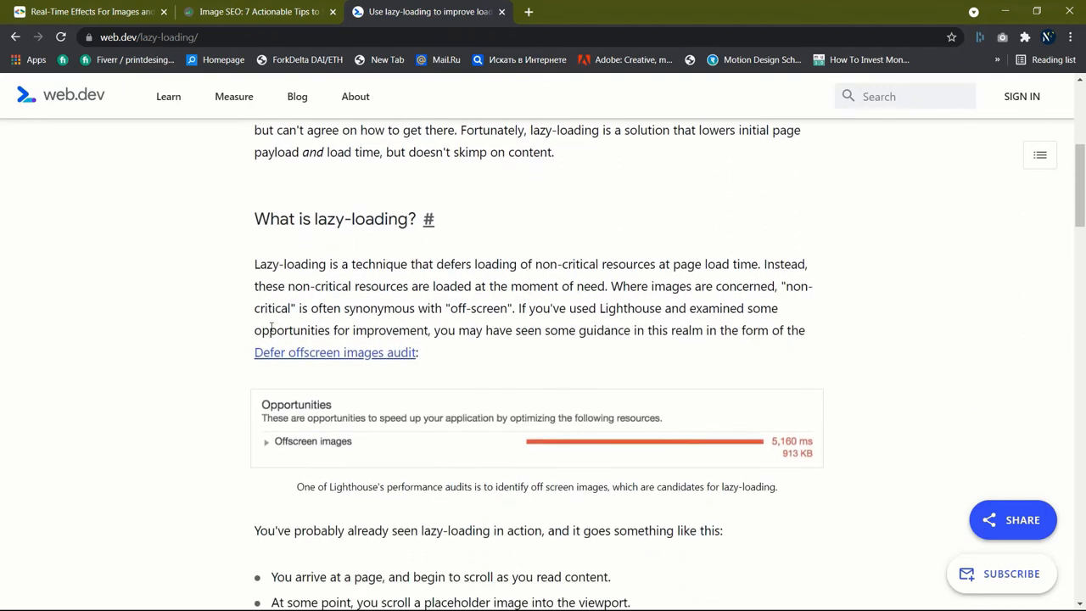
pyautogui.scroll(-3)
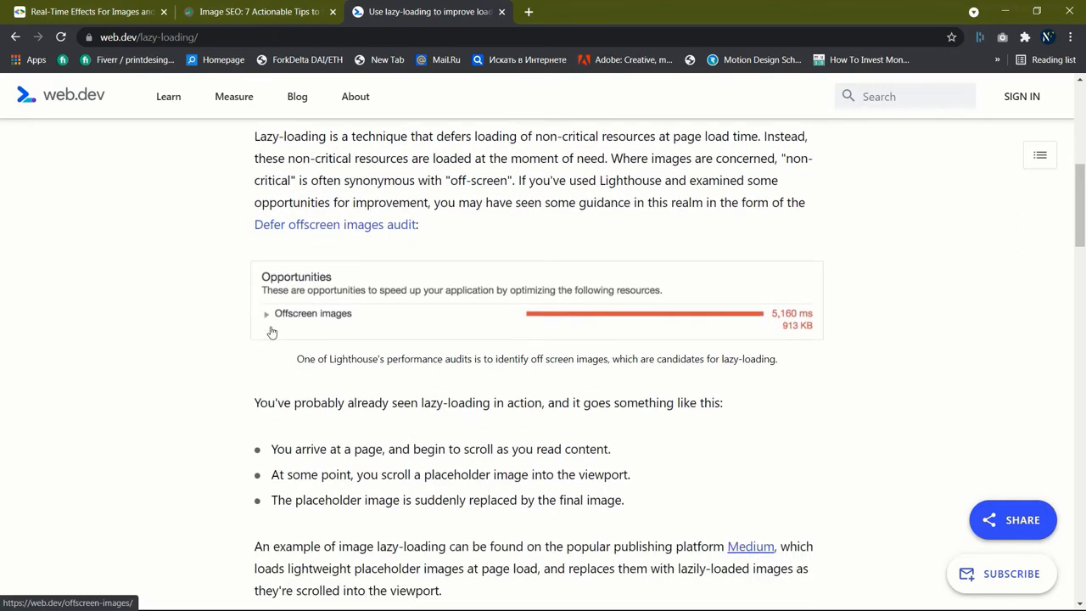
pyautogui.scroll(-3)
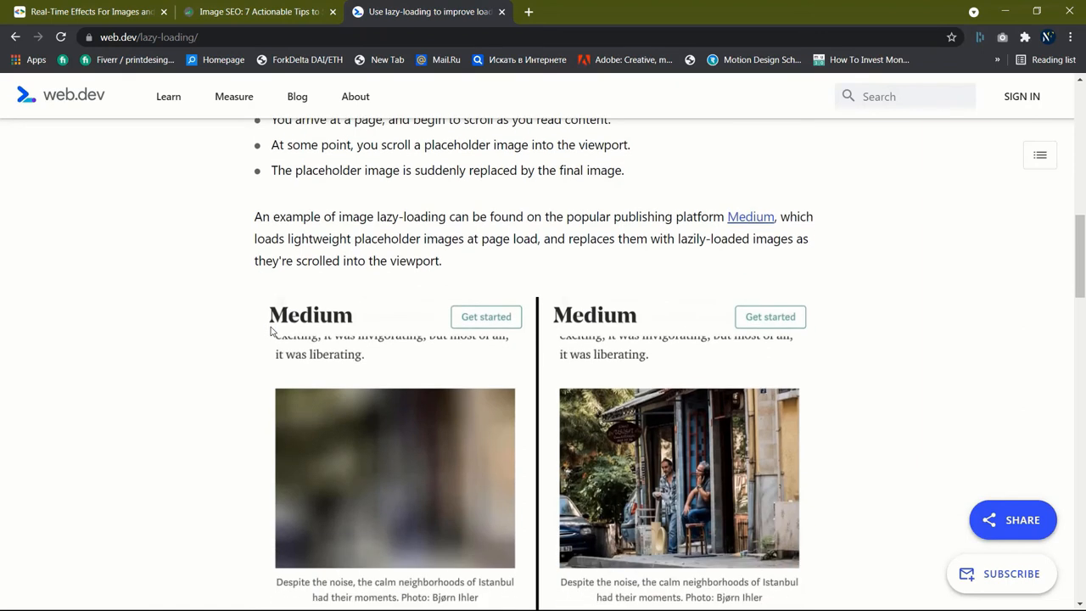
pyautogui.scroll(-3)
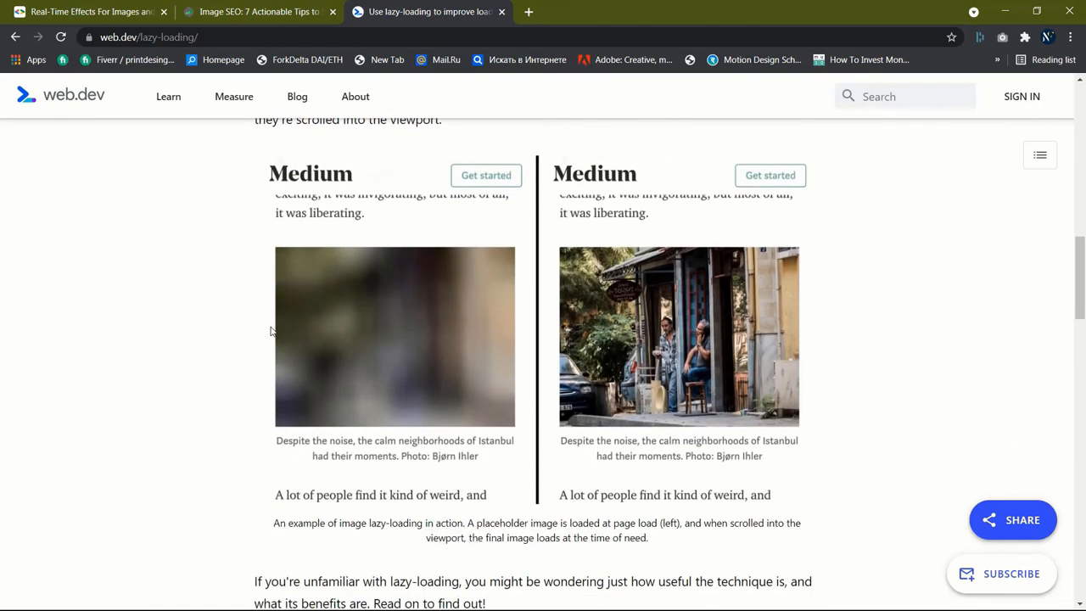
pyautogui.scroll(-3)
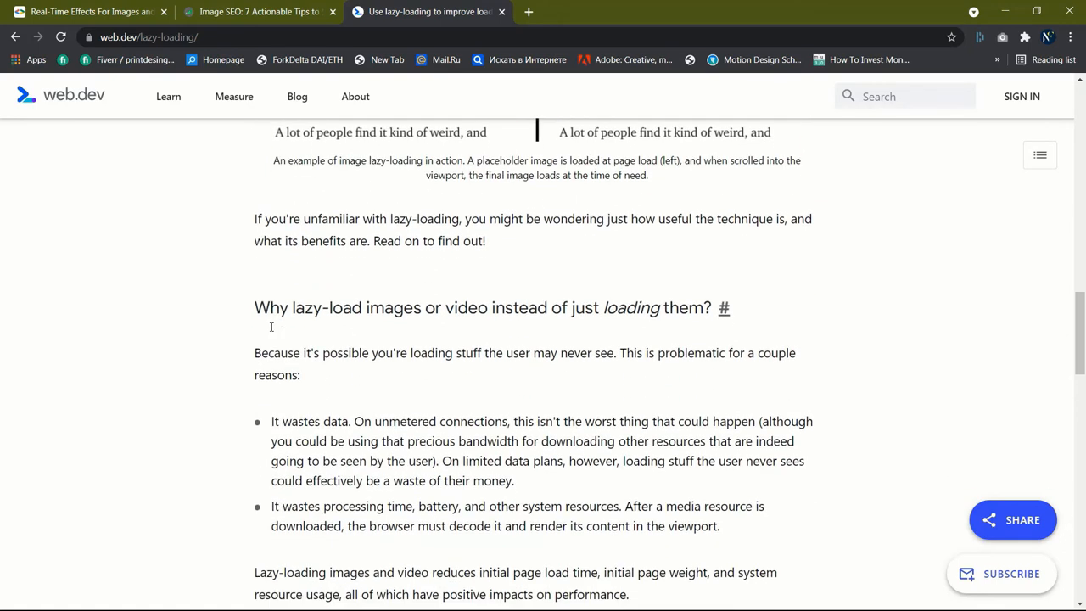
pyautogui.scroll(3)
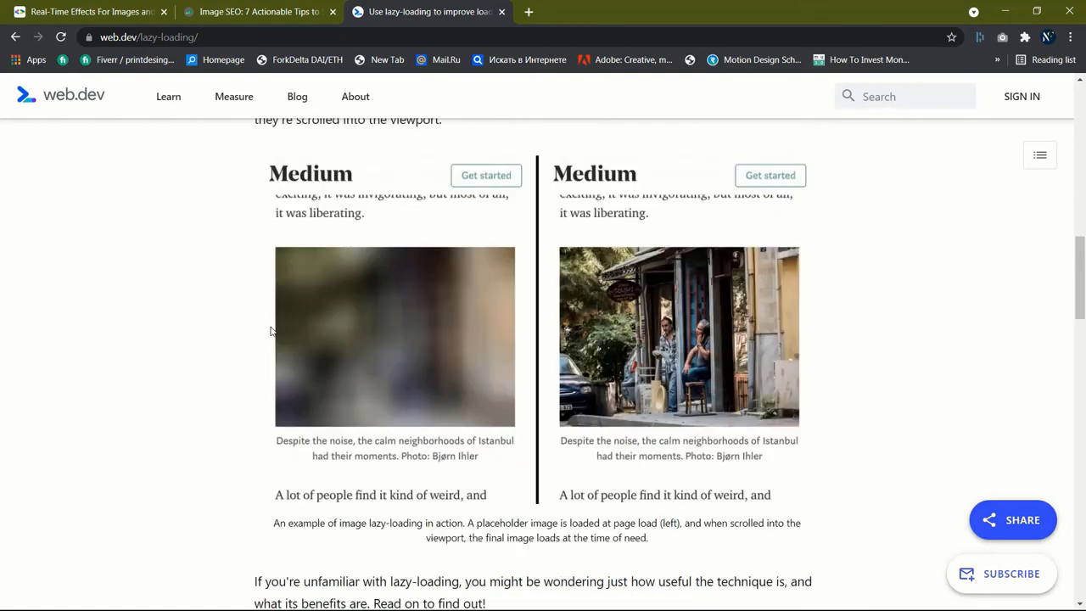
pyautogui.scroll(-3)
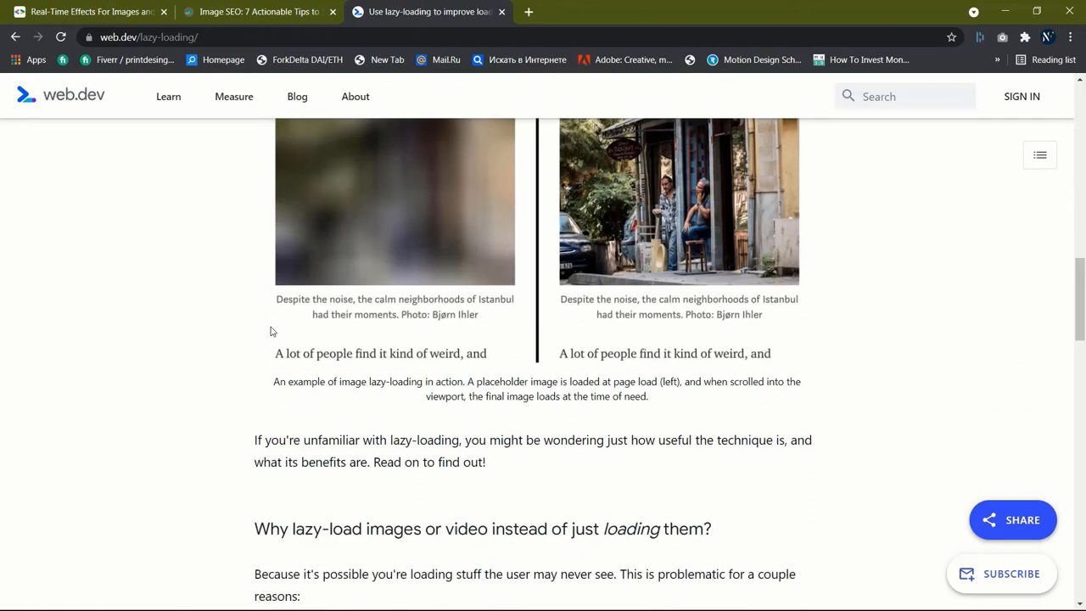
pyautogui.scroll(-3)
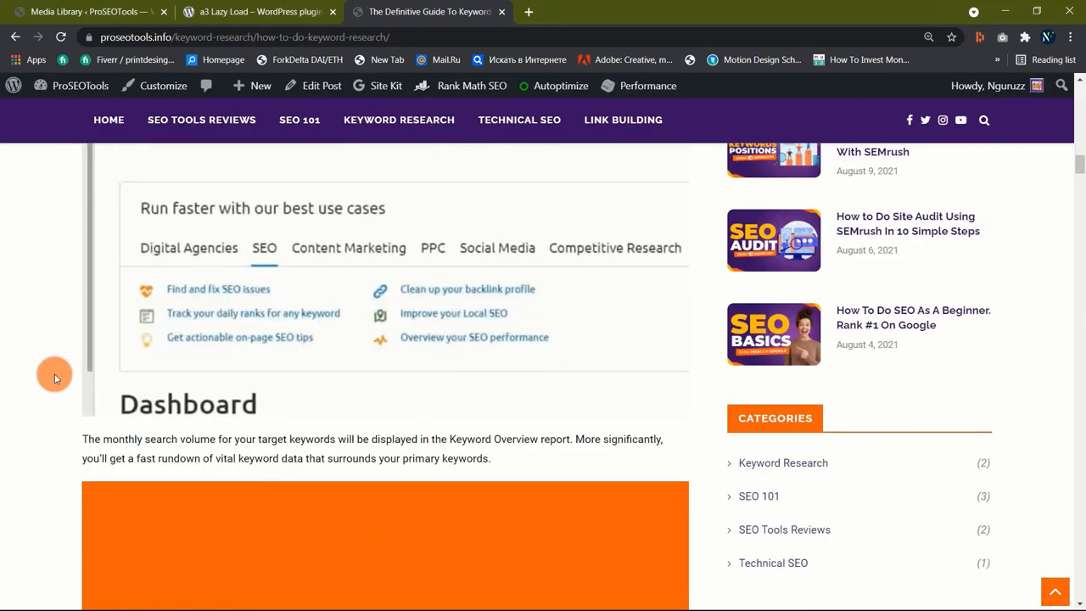
pyautogui.scroll(-3)
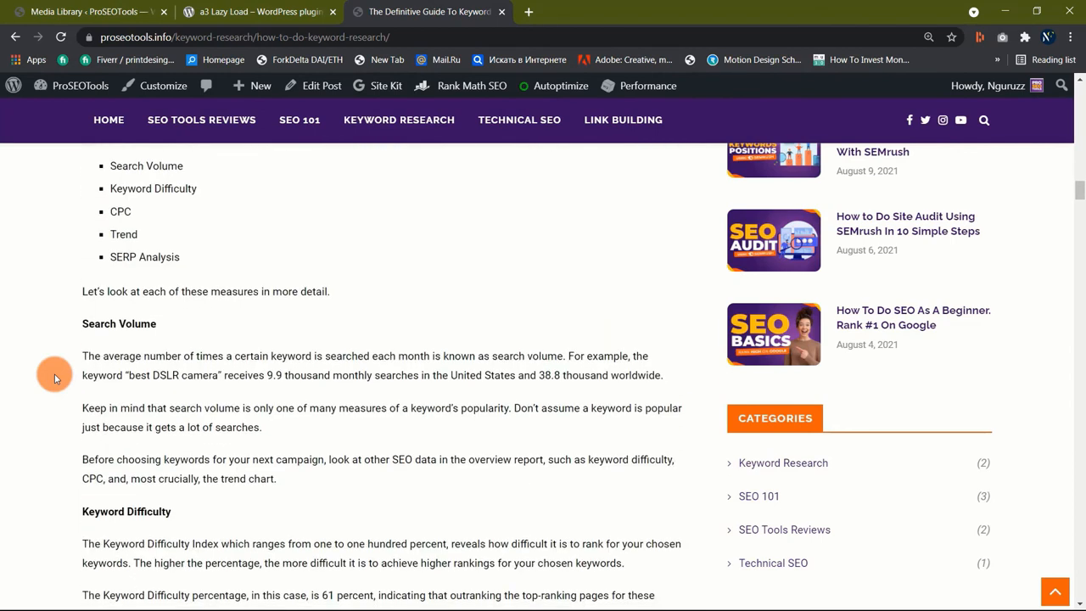
pyautogui.click(254, 10)
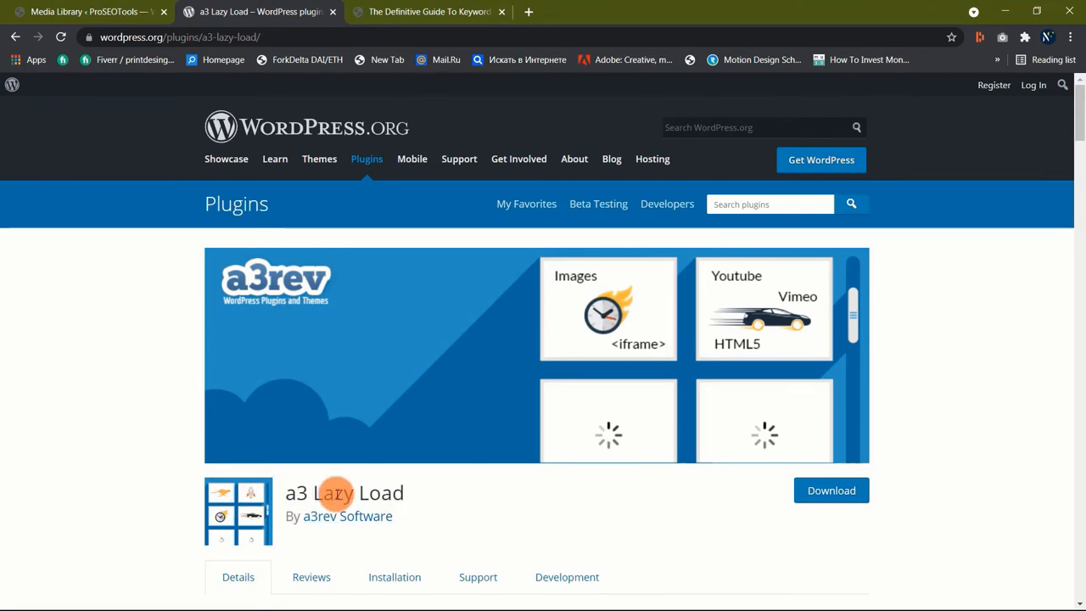
pyautogui.click(428, 10)
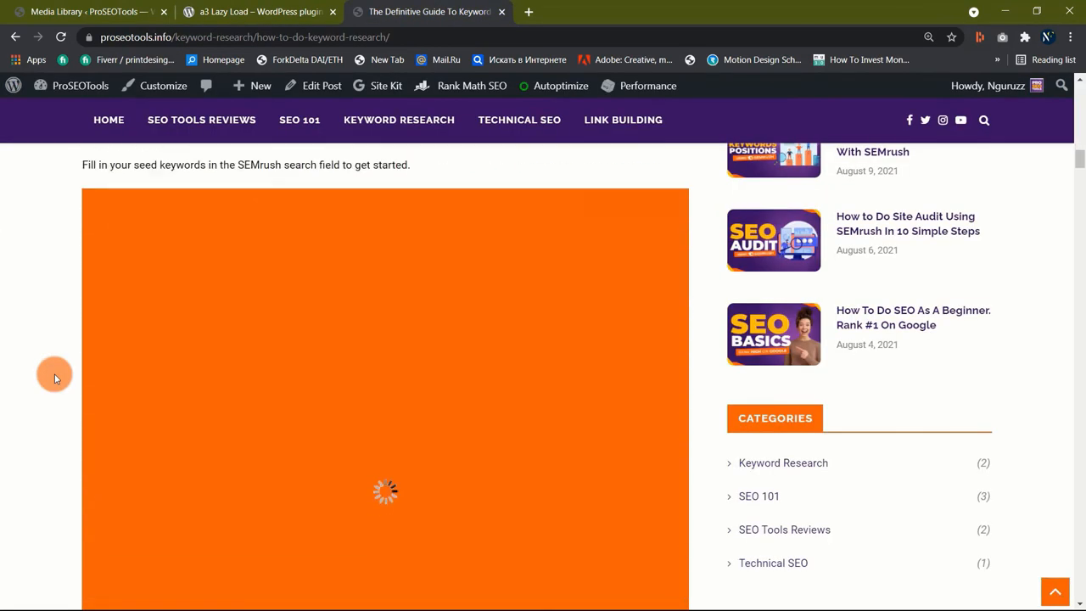
pyautogui.scroll(-3)
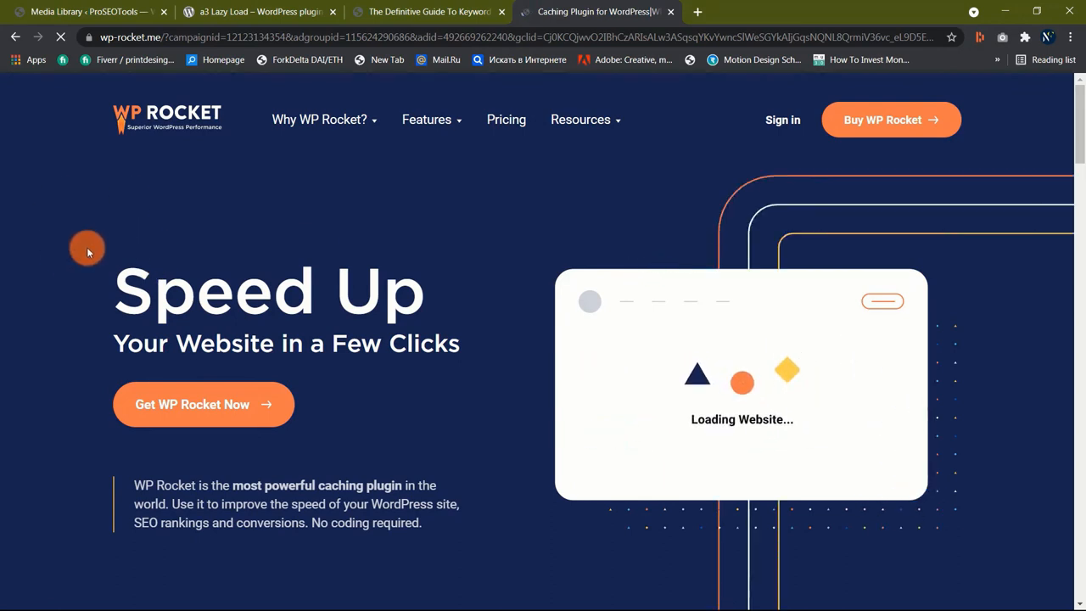
pyautogui.scroll(-3)
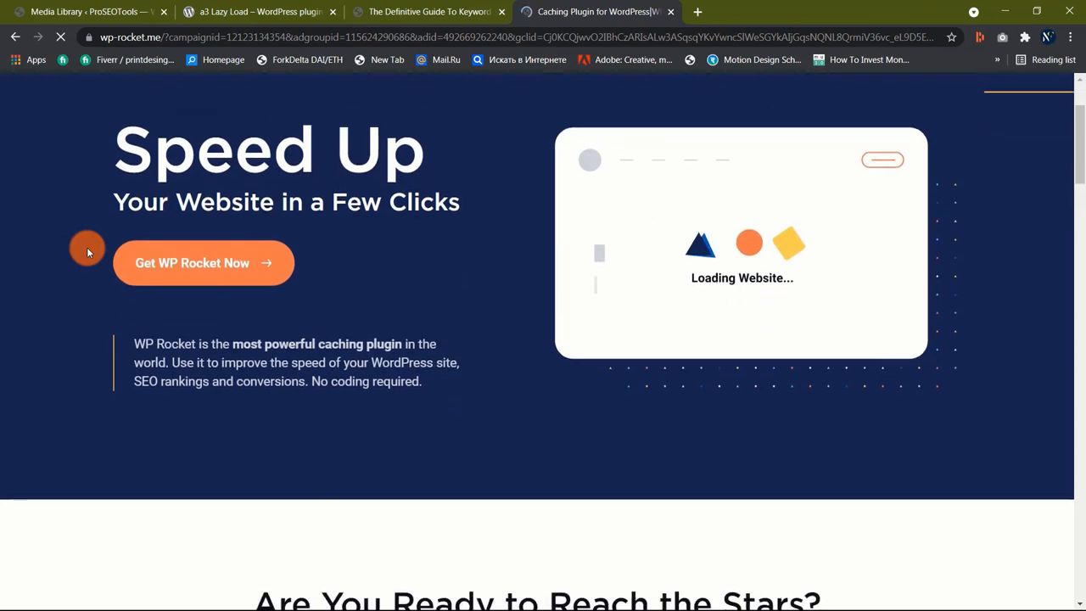
pyautogui.scroll(-3)
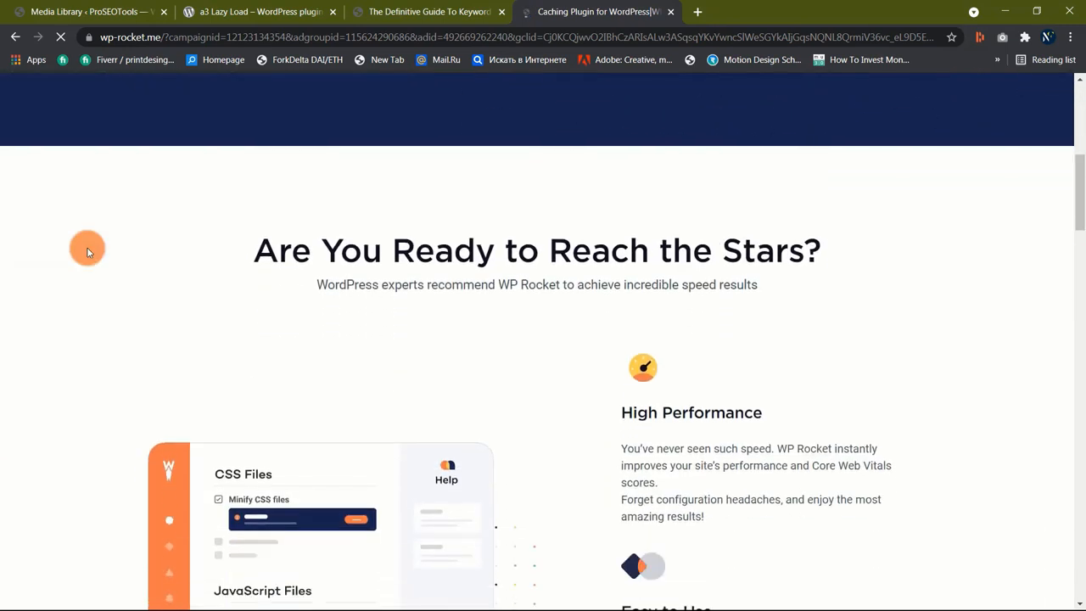
pyautogui.scroll(-3)
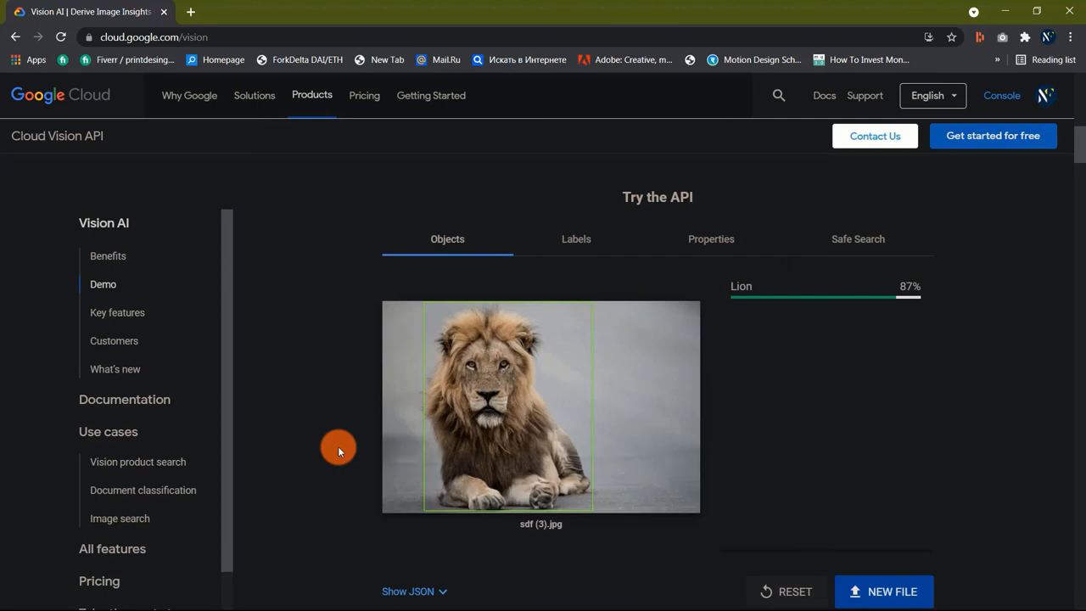
pyautogui.moveTo(358, 388)
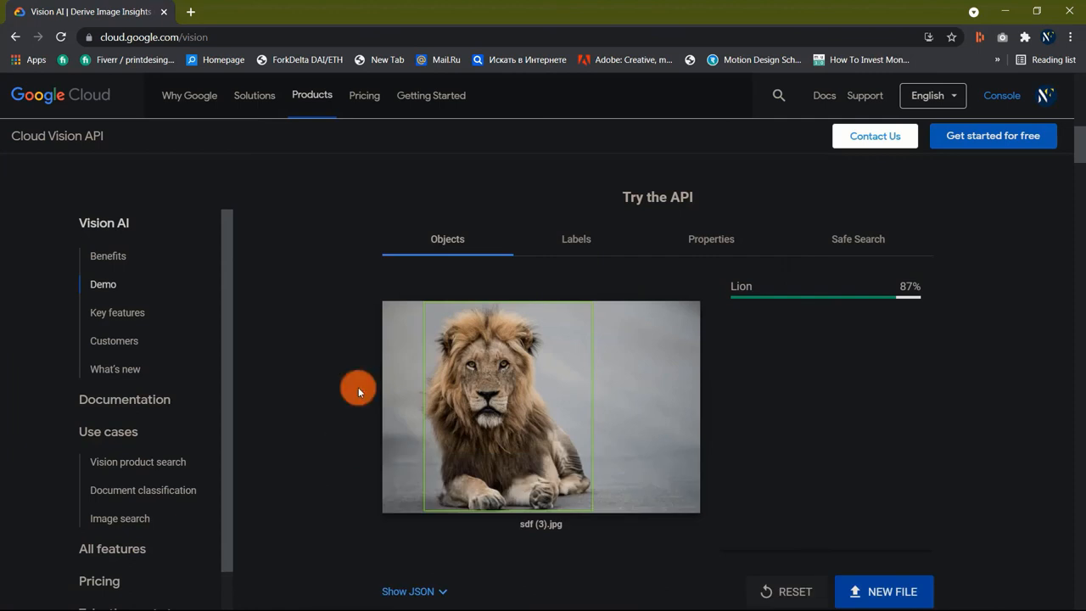